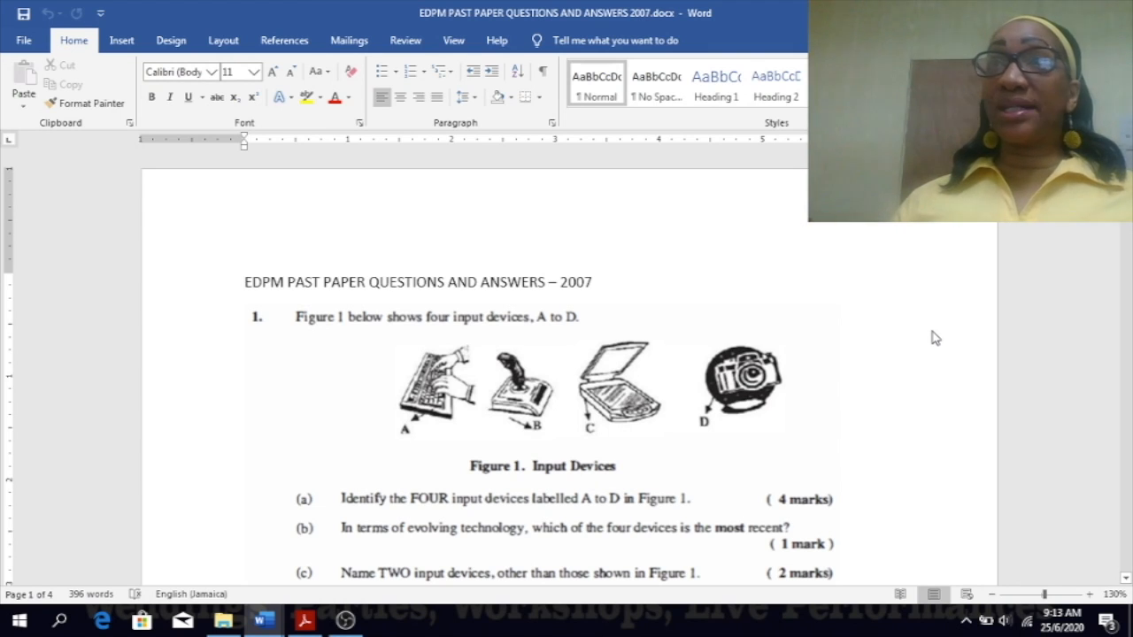
Scroll the document so questions 2 and 3(a) on peripheral care and file integrity appear below Figure 1.
{"action": "left_click", "coordinate": [246, 283]}
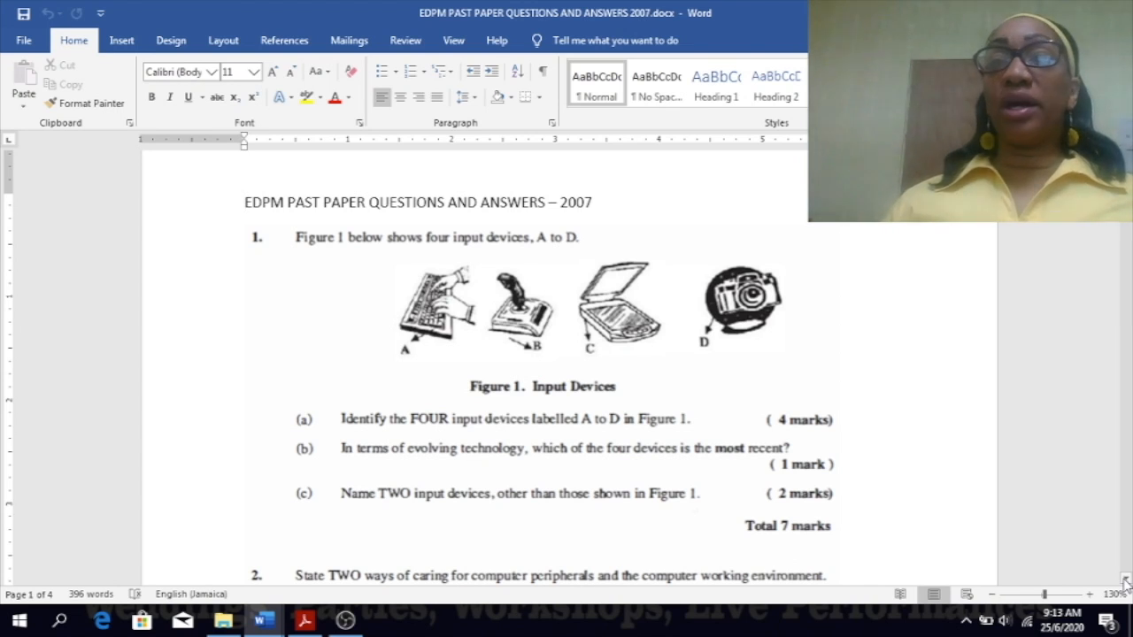
{"action": "left_click", "coordinate": [244, 202]}
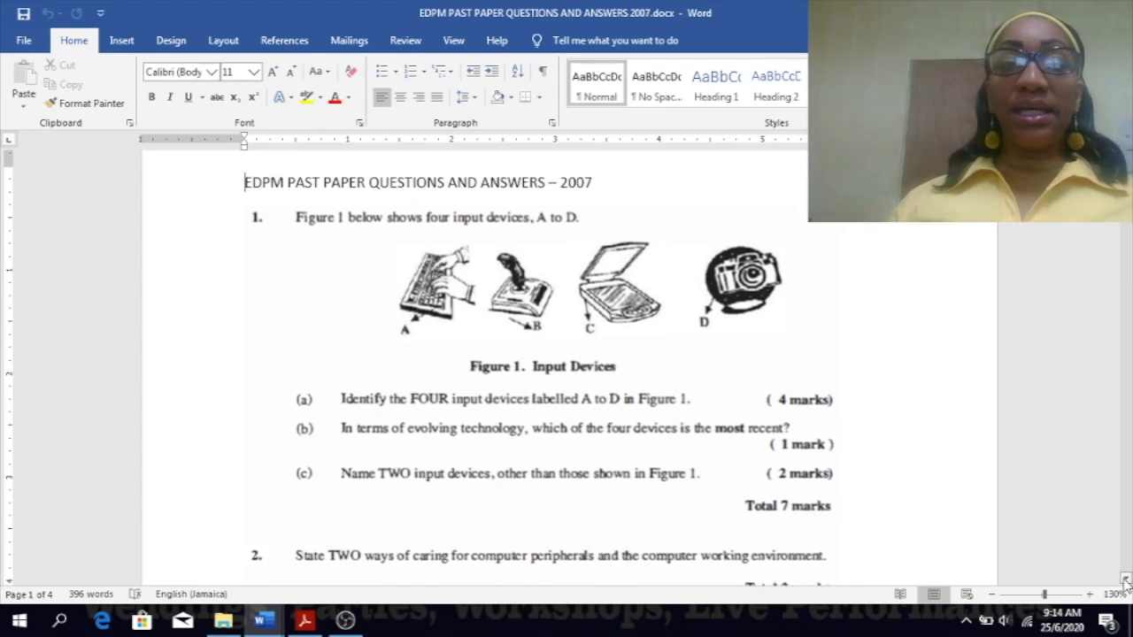
{"action": "scroll", "scroll_direction": "down", "scroll_amount": 3}
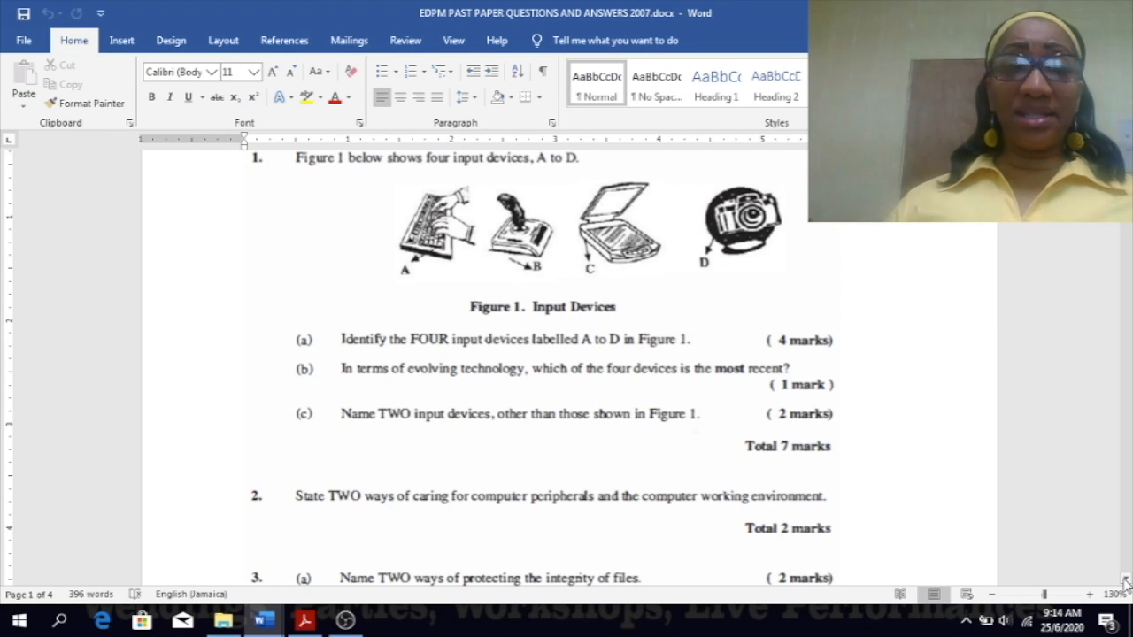
{"action": "scroll", "scroll_direction": "down", "scroll_amount": 3}
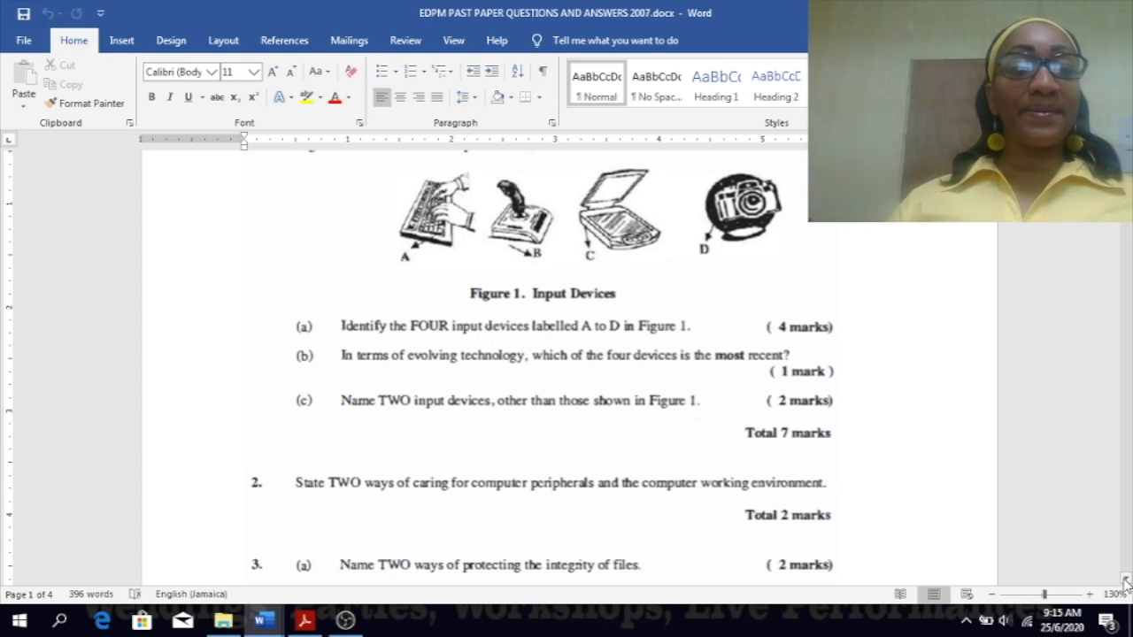
Scroll to the numbered answers for questions 1 and 2: keyboard, joystick, scanner, digital camera and equipment care.
{"action": "scroll", "scroll_direction": "down", "scroll_amount": 3}
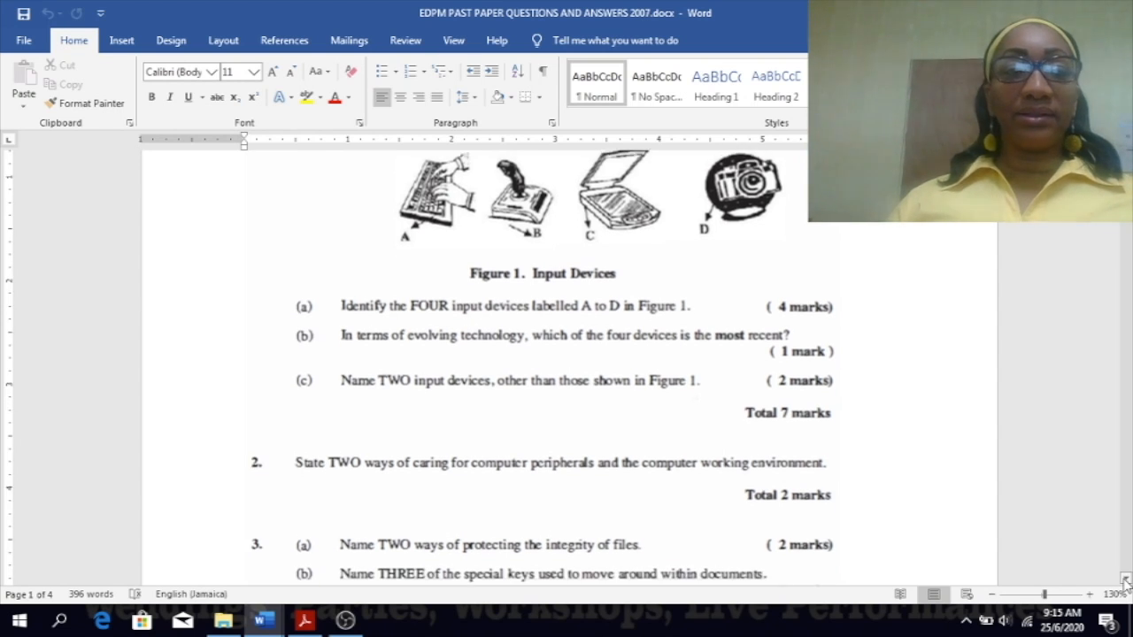
{"action": "scroll", "scroll_direction": "down", "scroll_amount": 3}
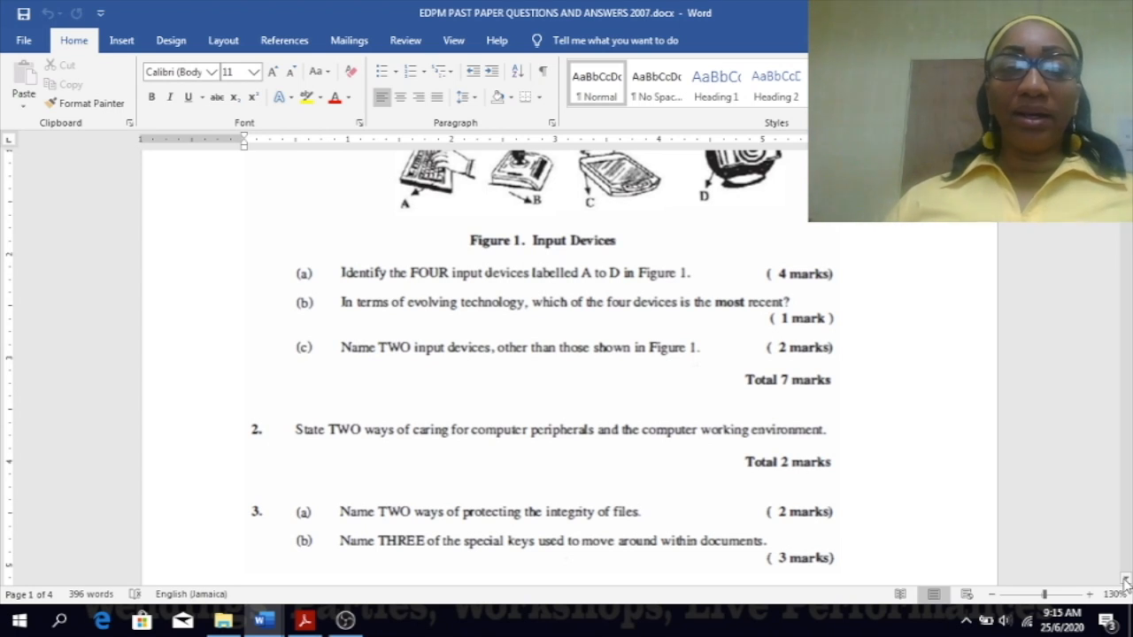
{"action": "scroll", "scroll_direction": "down", "scroll_amount": 3}
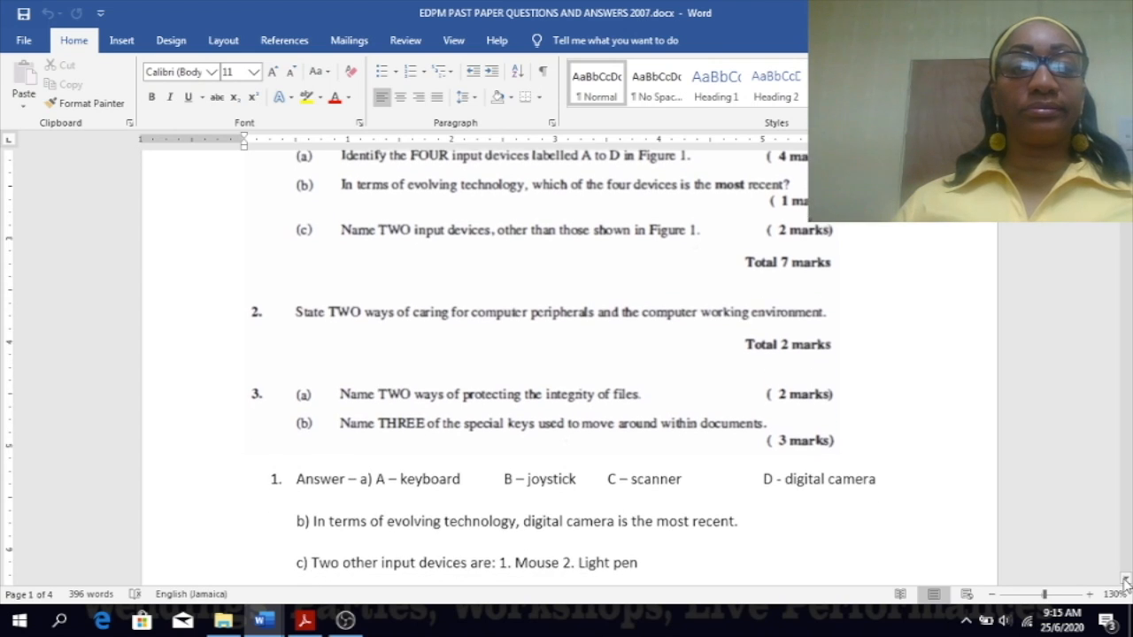
{"action": "scroll", "scroll_direction": "down", "scroll_amount": 3}
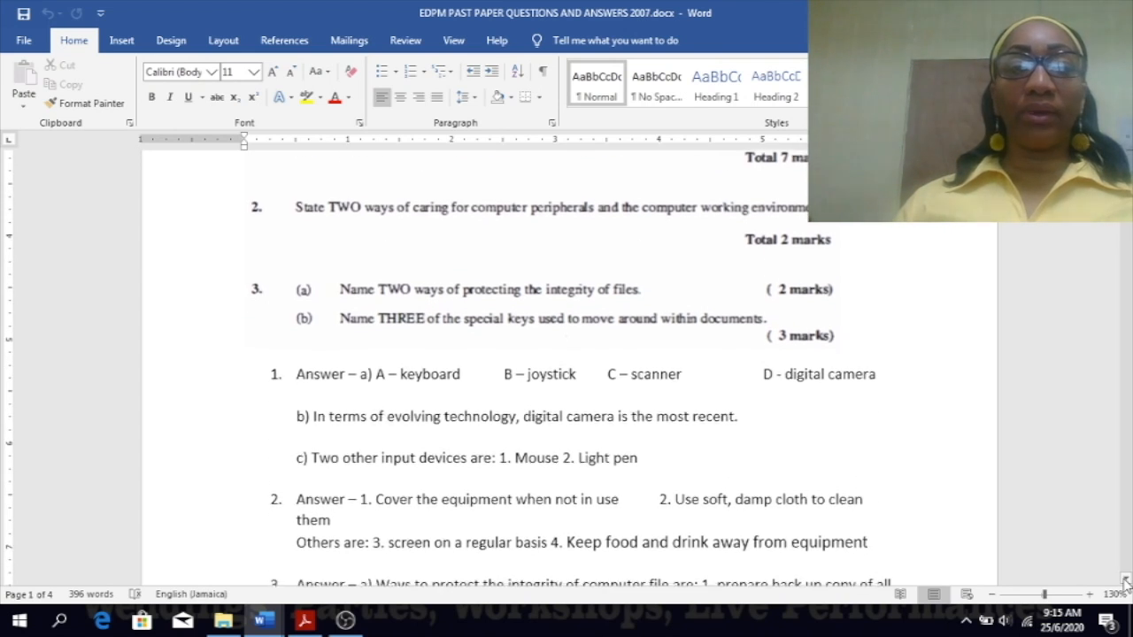
{"action": "scroll", "scroll_direction": "down", "scroll_amount": 3}
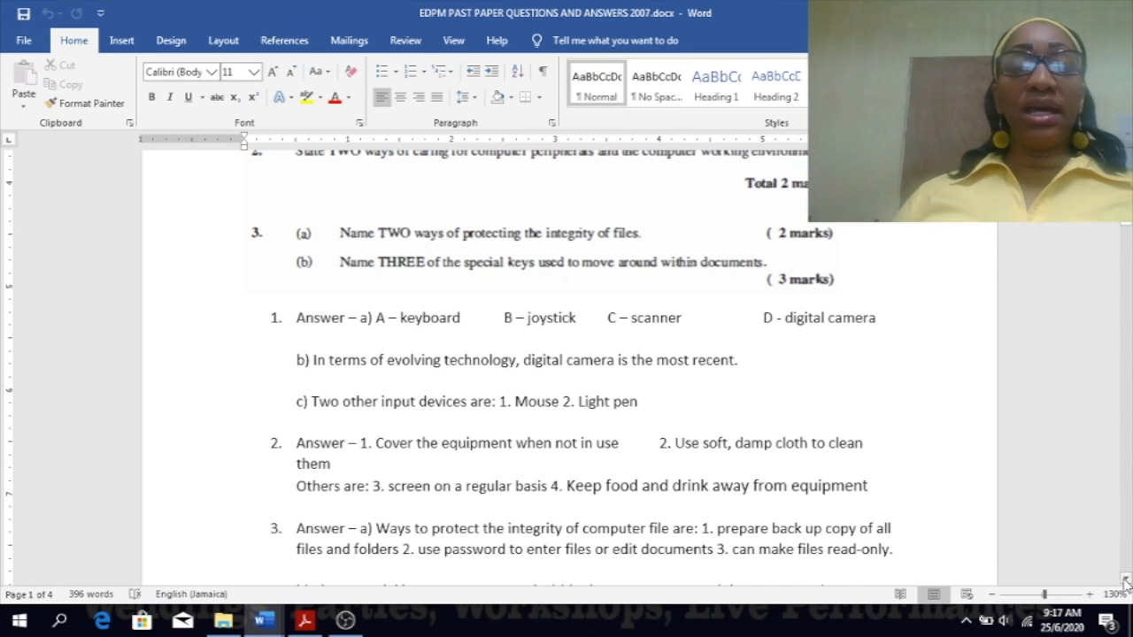
Scroll until answer 3 parts a) and b) on file protection and movement keys are fully visible.
{"action": "scroll", "scroll_direction": "down", "scroll_amount": 3}
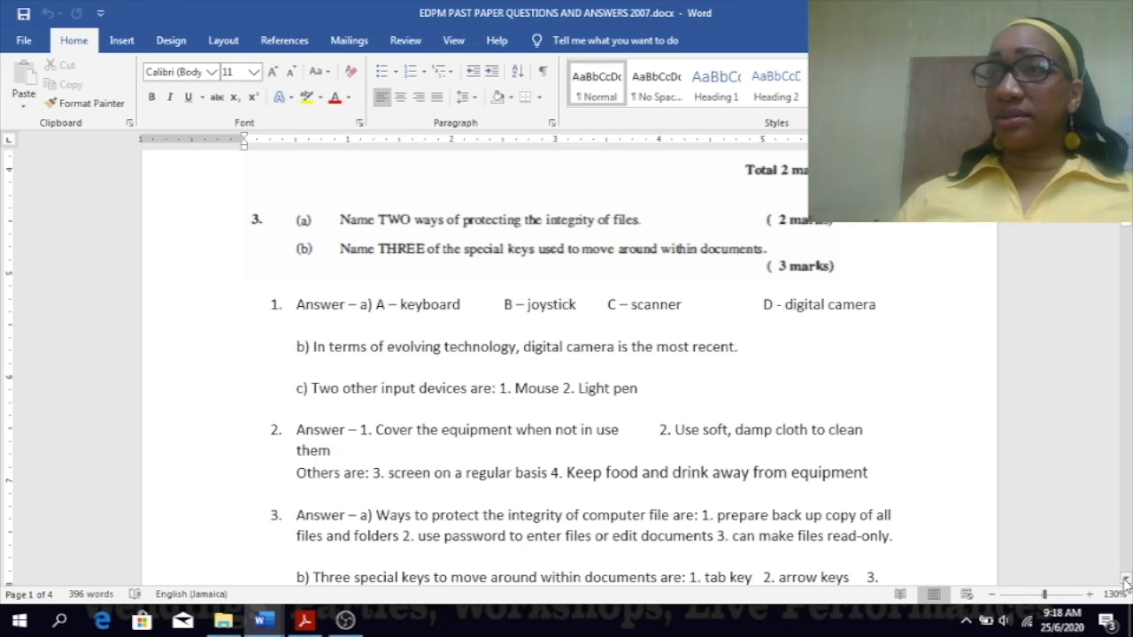
{"action": "scroll", "scroll_direction": "down", "scroll_amount": 3}
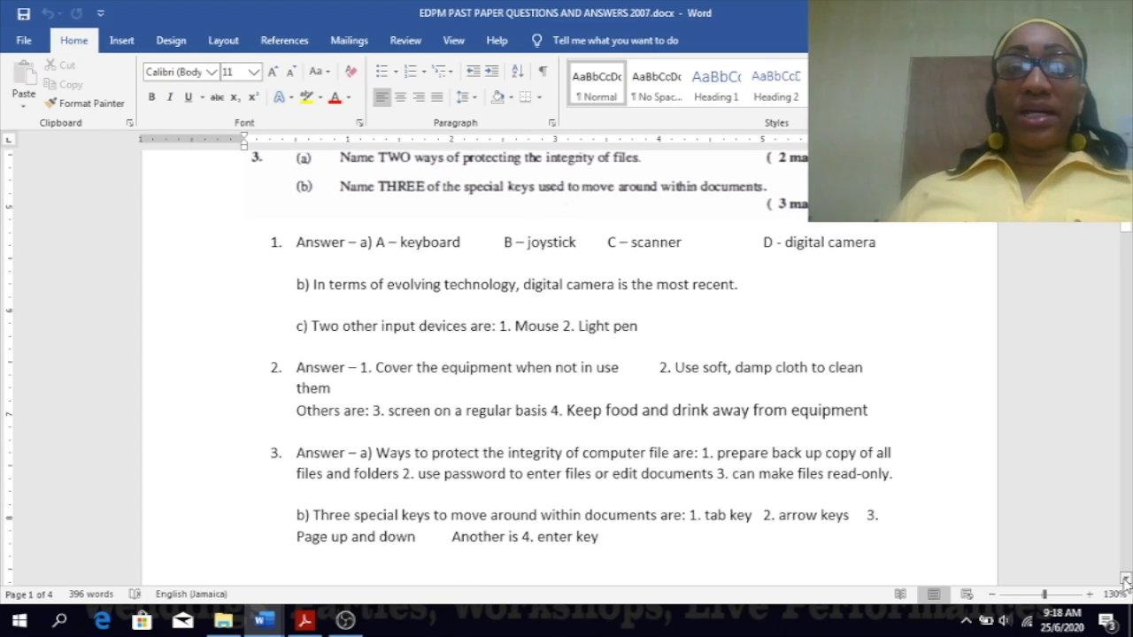
{"action": "scroll", "scroll_direction": "down", "scroll_amount": 3}
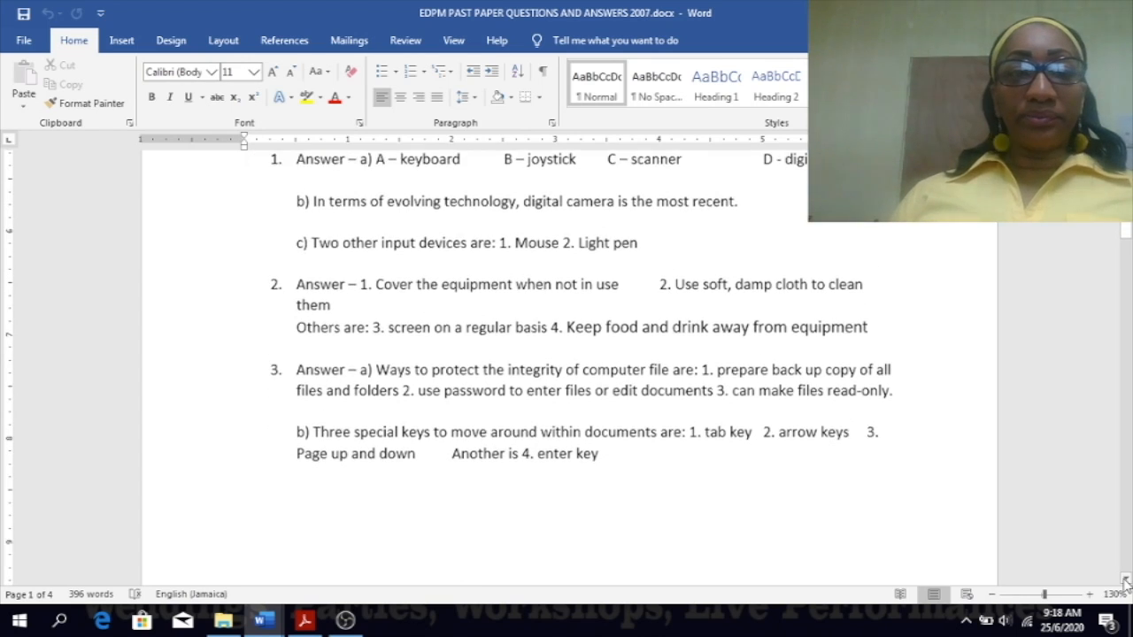
{"action": "scroll", "scroll_direction": "down", "scroll_amount": 3}
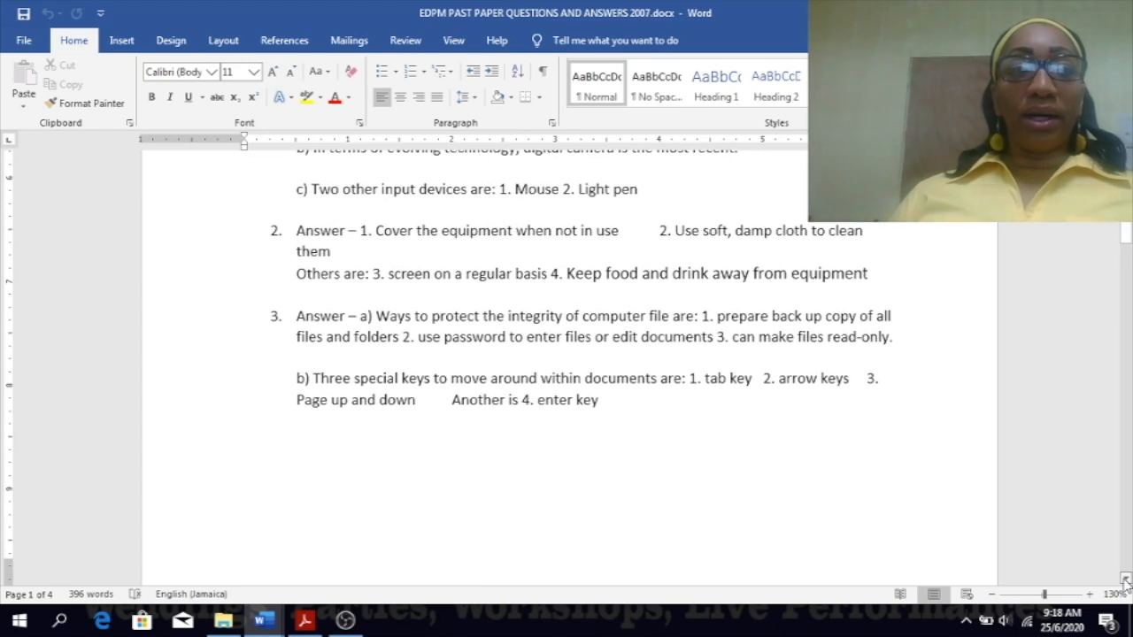
{"action": "scroll", "scroll_direction": "down", "scroll_amount": 3}
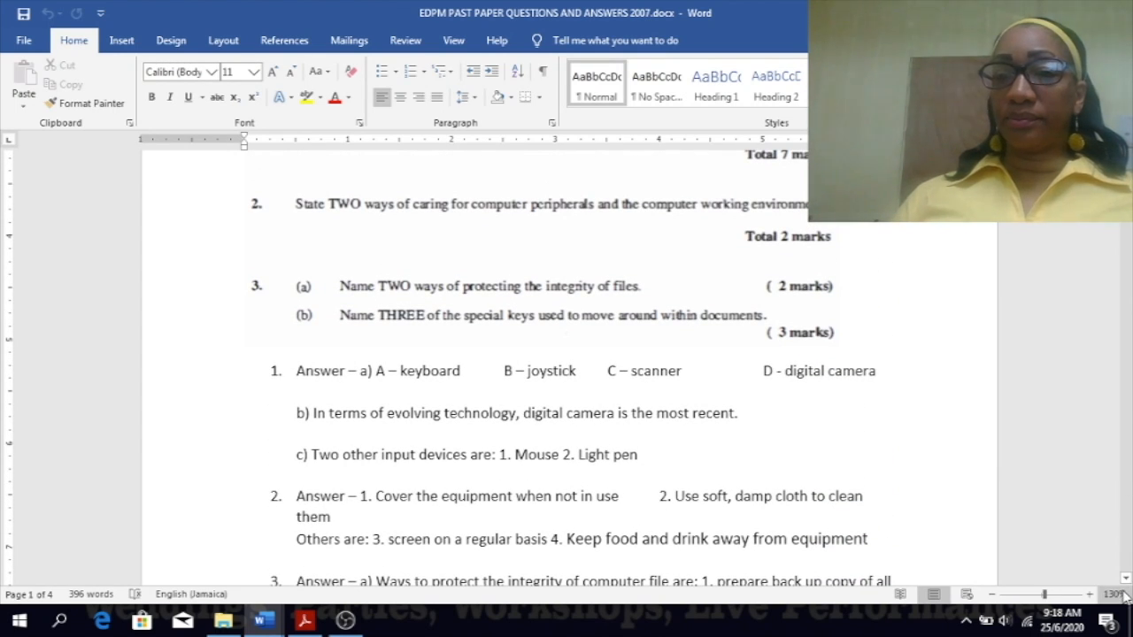
{"action": "scroll", "scroll_direction": "down", "scroll_amount": 3}
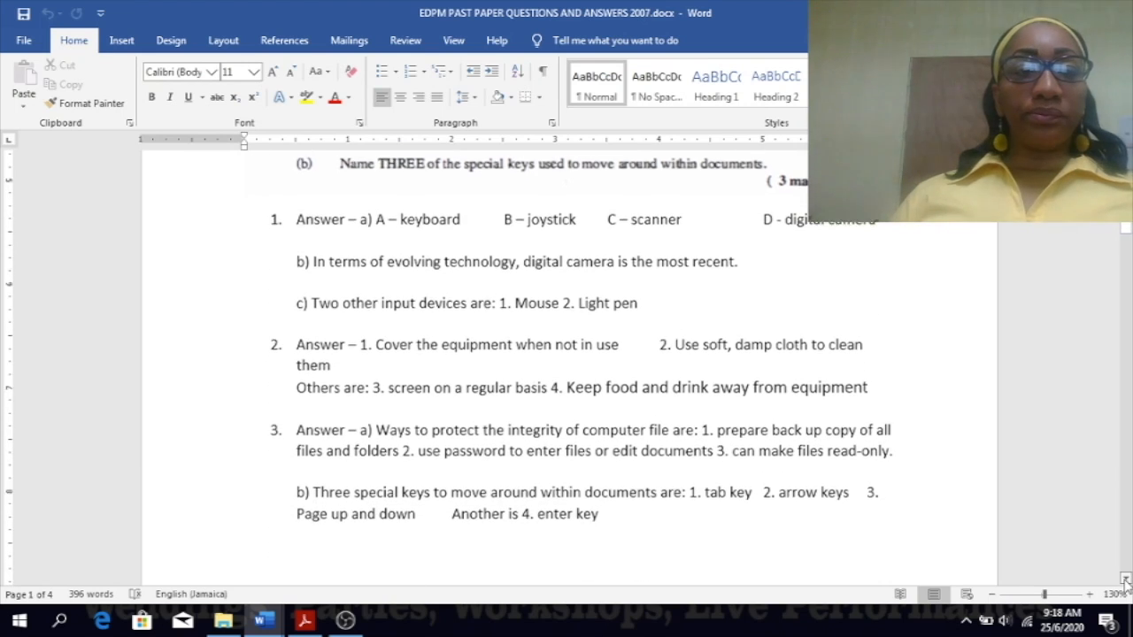
{"action": "scroll", "scroll_direction": "down", "scroll_amount": 3}
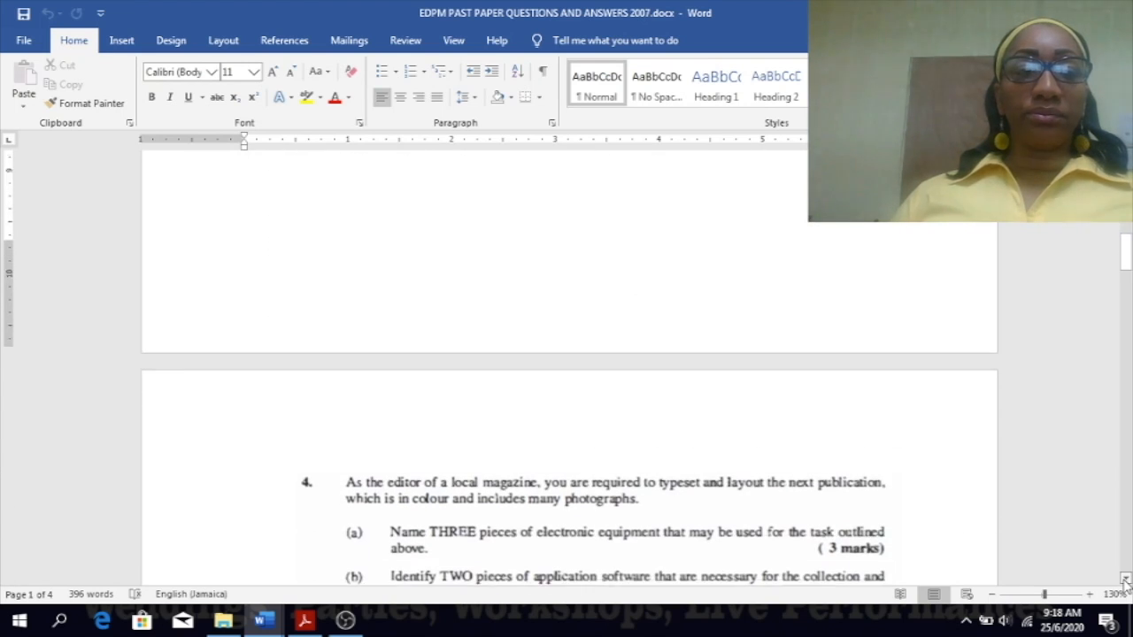
{"action": "scroll", "scroll_direction": "down", "scroll_amount": 3}
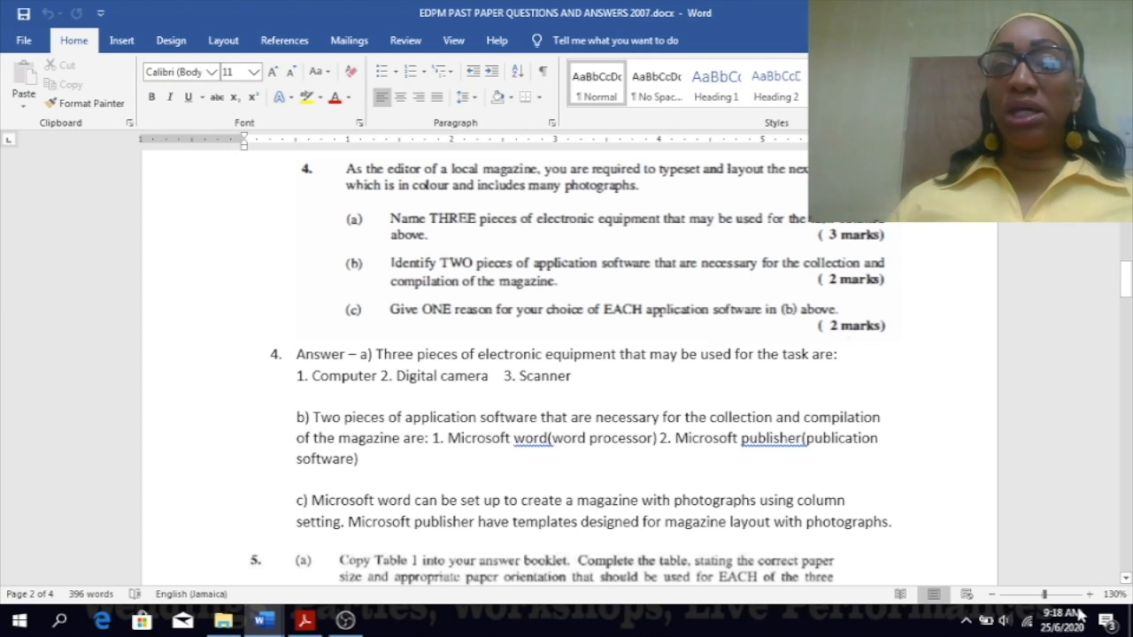
{"action": "mouse_move", "coordinate": [1091, 595]}
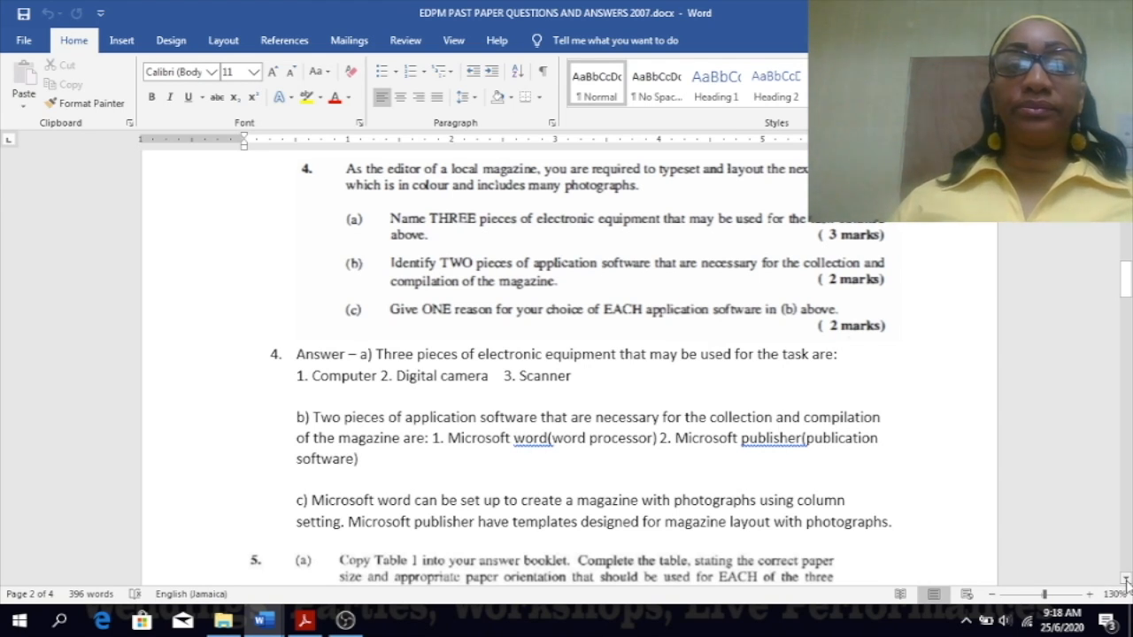
{"action": "scroll", "scroll_direction": "down", "scroll_amount": 3}
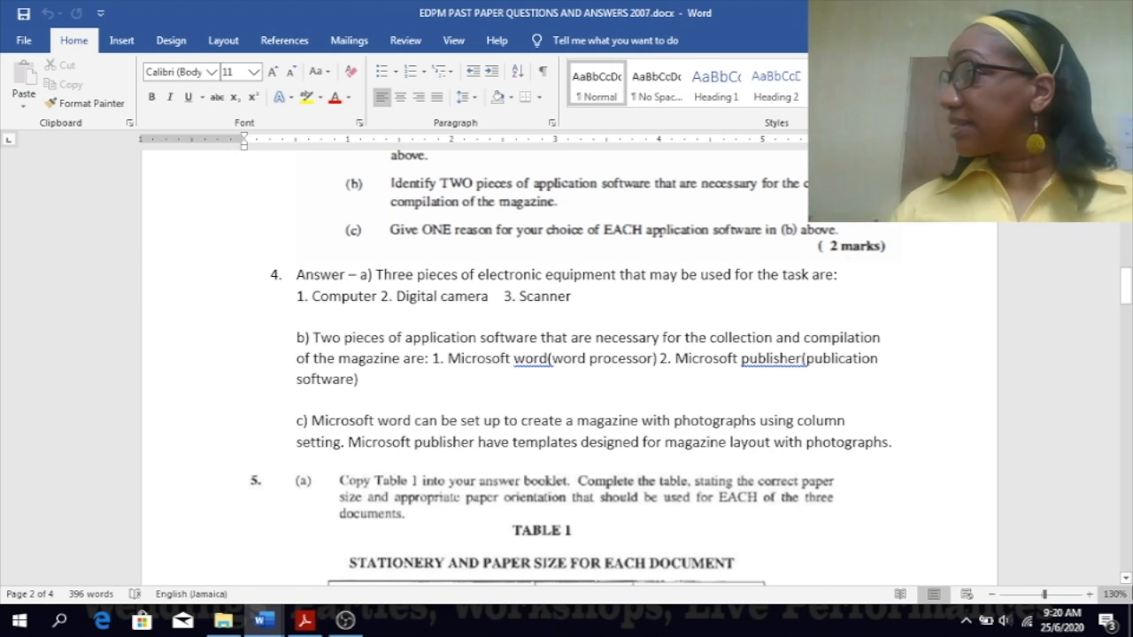
{"action": "mouse_move", "coordinate": [1054, 595]}
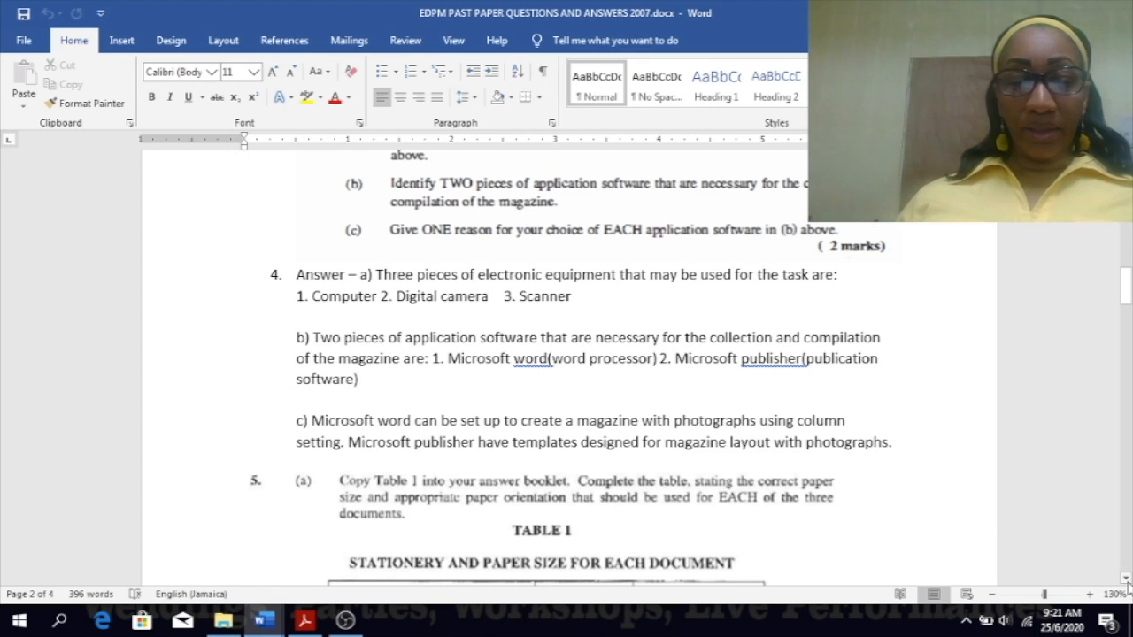
Scroll to question 5 and its table of paper sizes and orientations for the newsletter, notice and invoice.
{"action": "scroll", "scroll_direction": "down", "scroll_amount": 3}
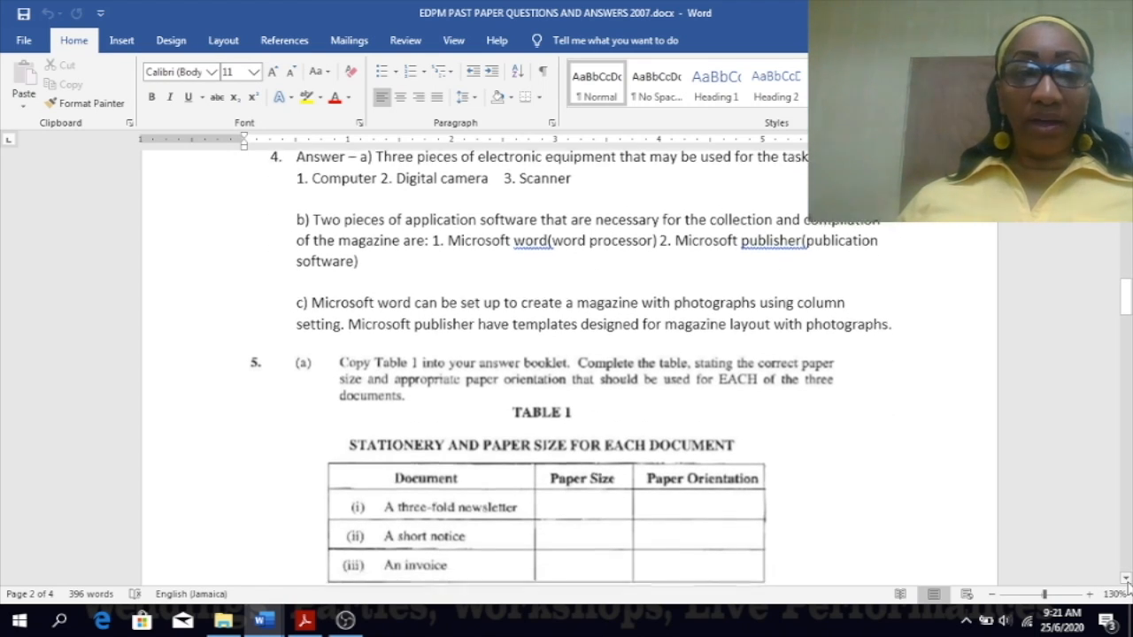
{"action": "scroll", "scroll_direction": "down", "scroll_amount": 3}
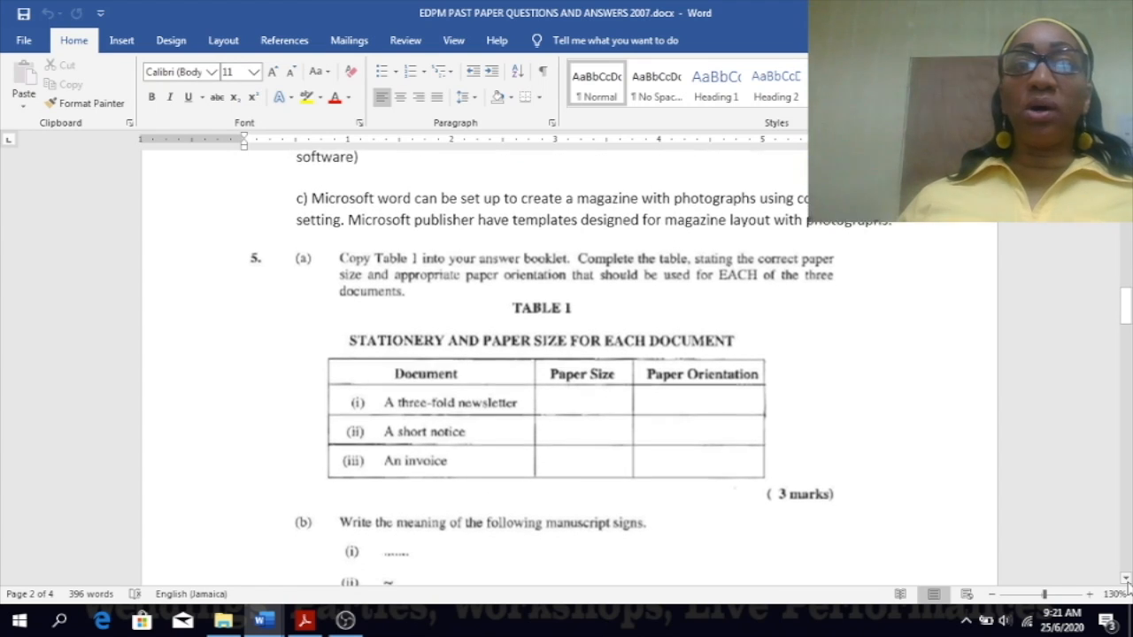
{"action": "scroll", "scroll_direction": "down", "scroll_amount": 3}
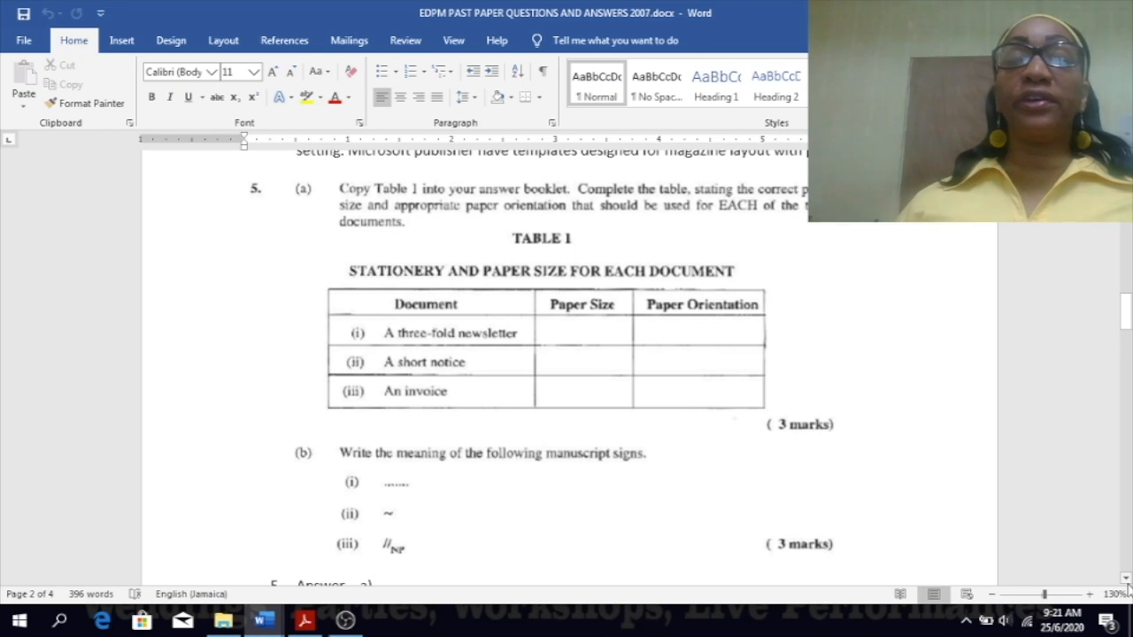
{"action": "scroll", "scroll_direction": "down", "scroll_amount": 3}
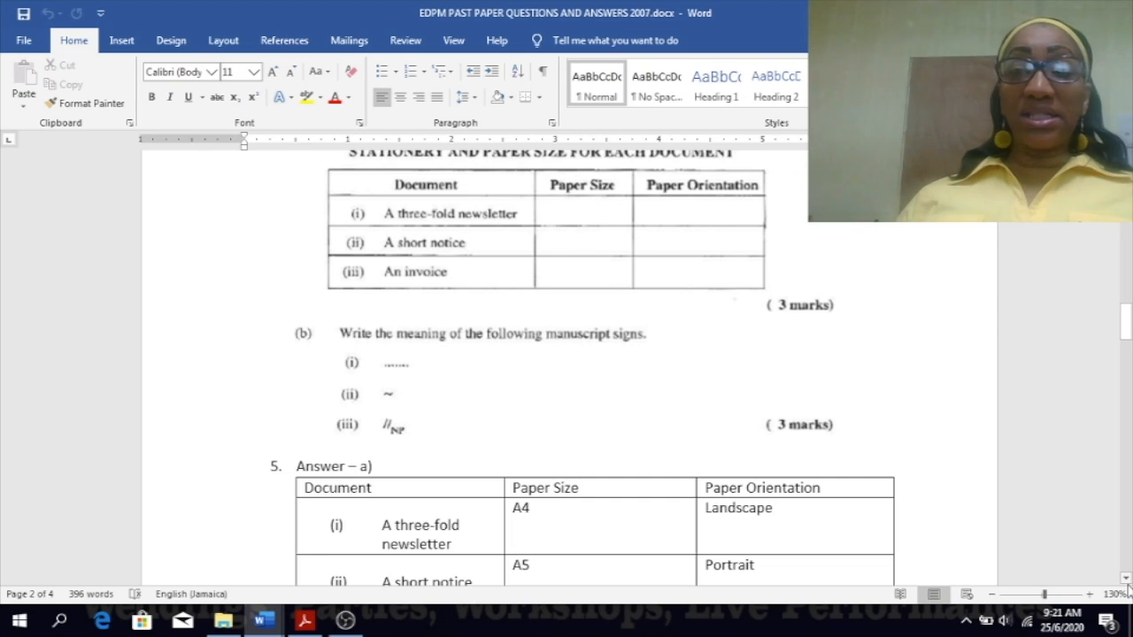
{"action": "scroll", "scroll_direction": "down", "scroll_amount": 3}
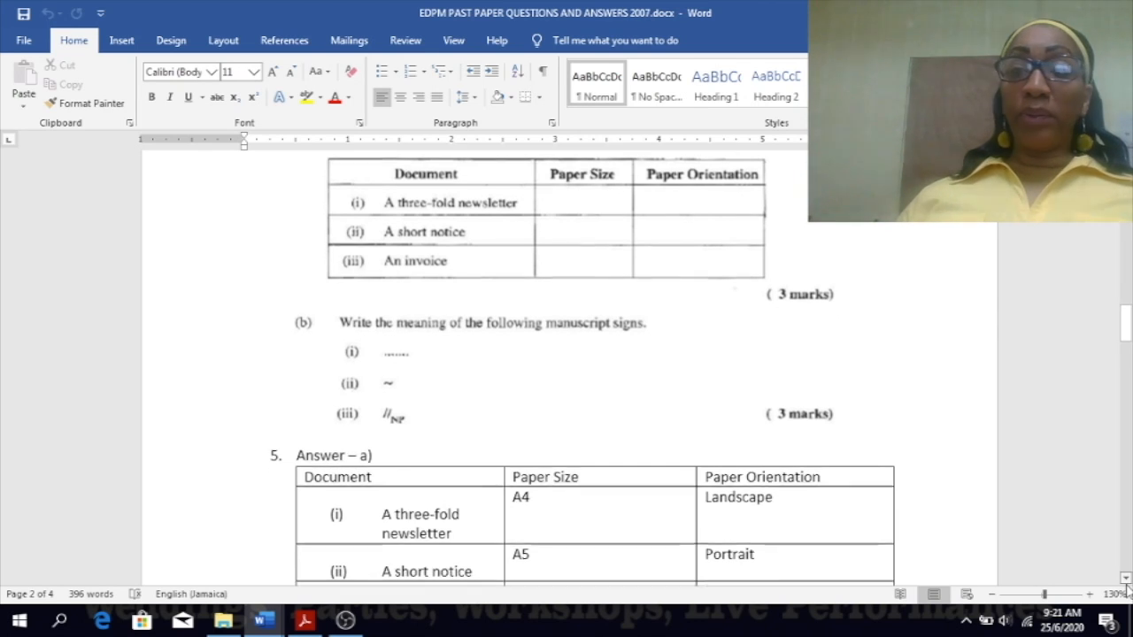
{"action": "scroll", "scroll_direction": "down", "scroll_amount": 3}
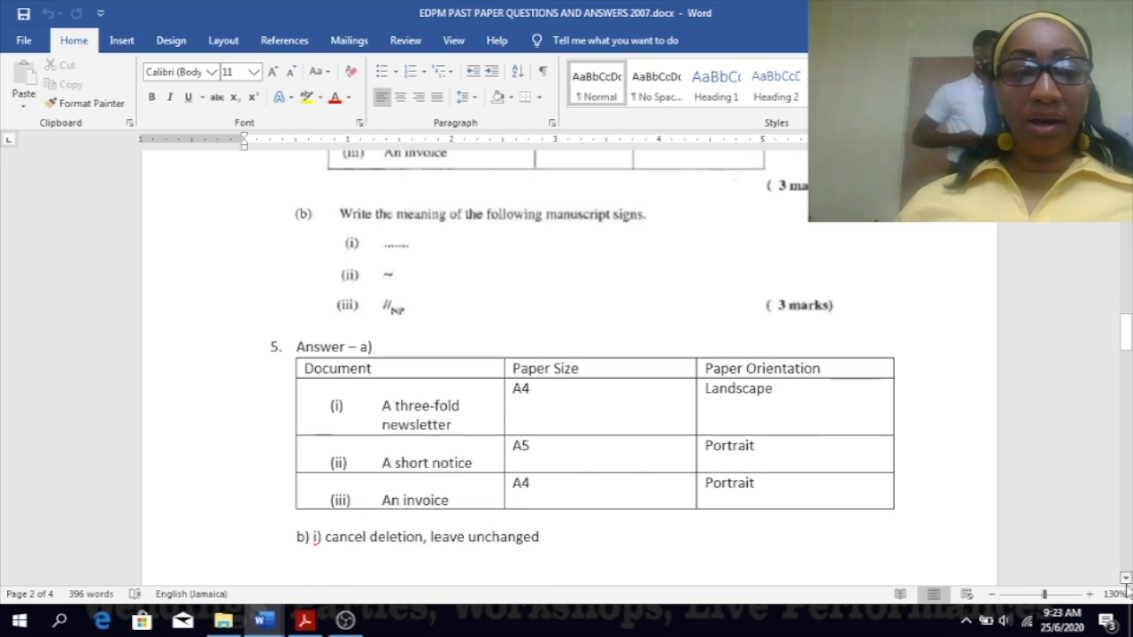
{"action": "scroll", "scroll_direction": "down", "scroll_amount": 3}
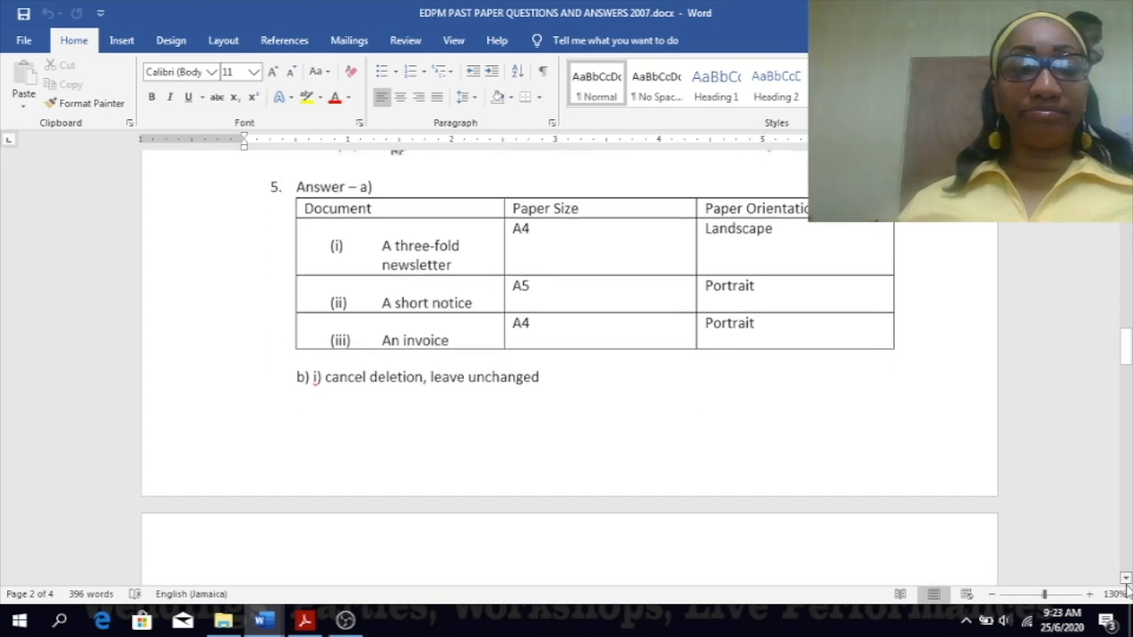
{"action": "scroll", "scroll_direction": "down", "scroll_amount": 3}
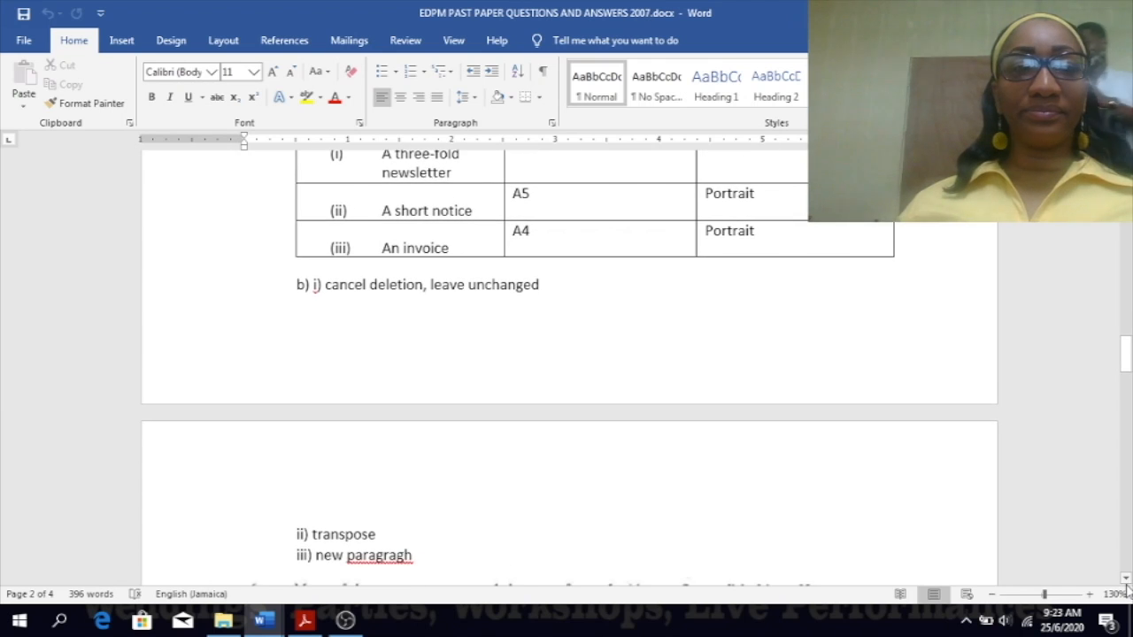
{"action": "scroll", "scroll_direction": "down", "scroll_amount": 3}
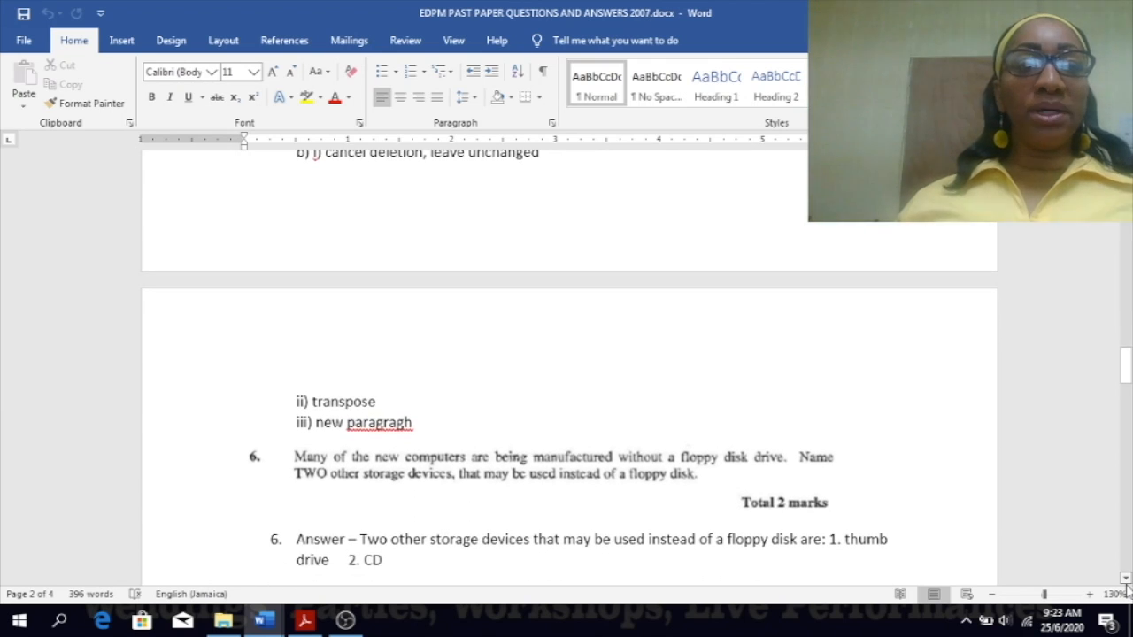
{"action": "scroll", "scroll_direction": "down", "scroll_amount": 3}
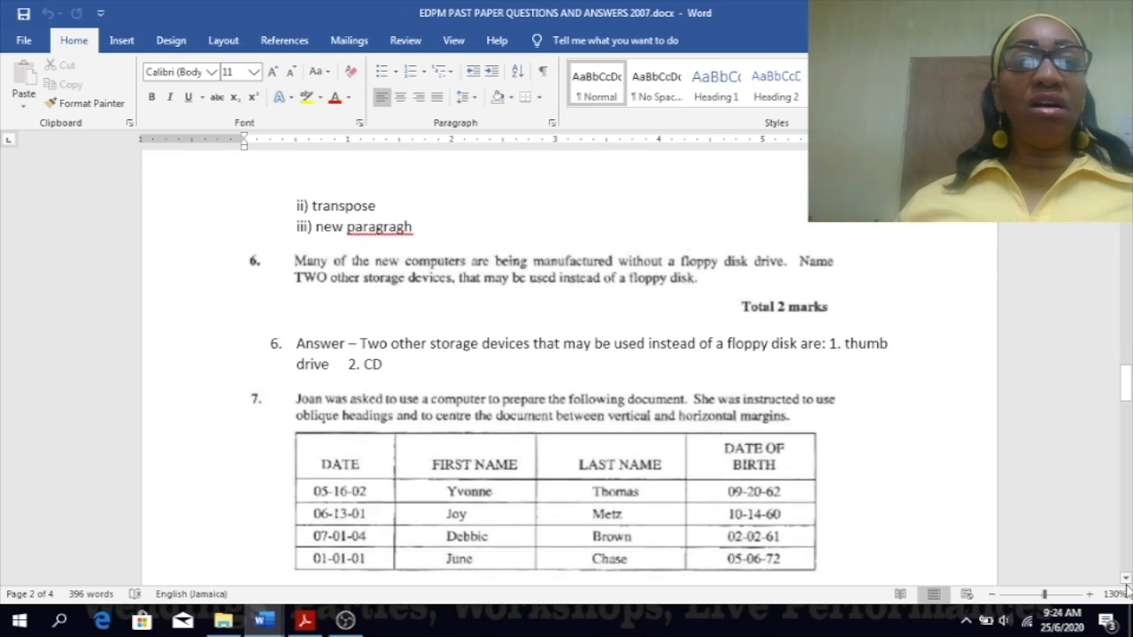
{"action": "scroll", "scroll_direction": "down", "scroll_amount": 3}
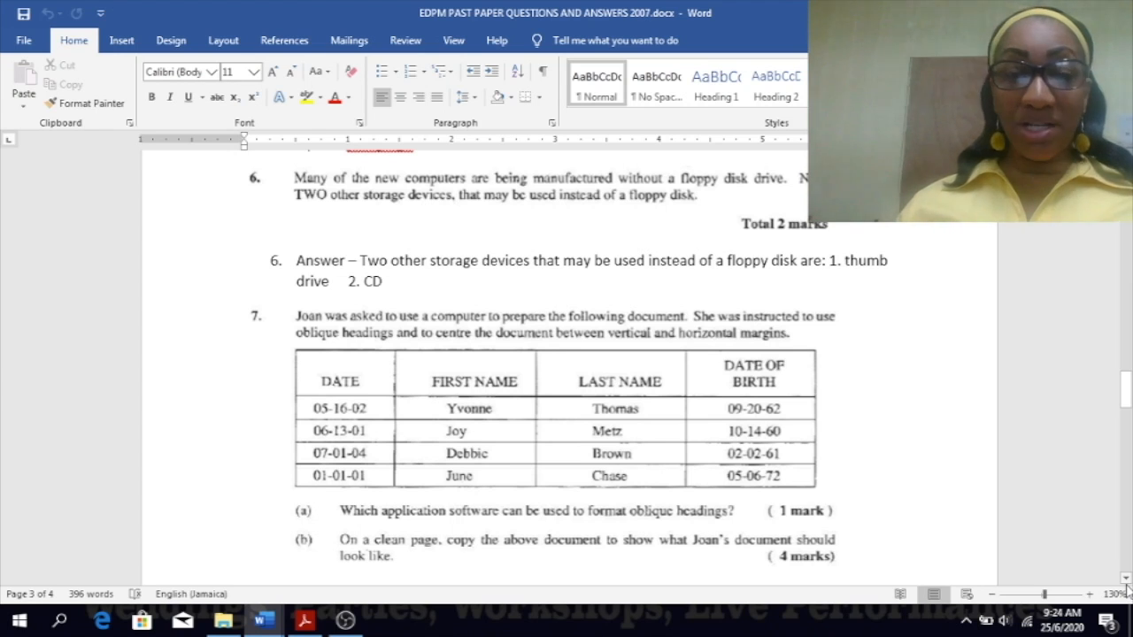
{"action": "scroll", "scroll_direction": "down", "scroll_amount": 3}
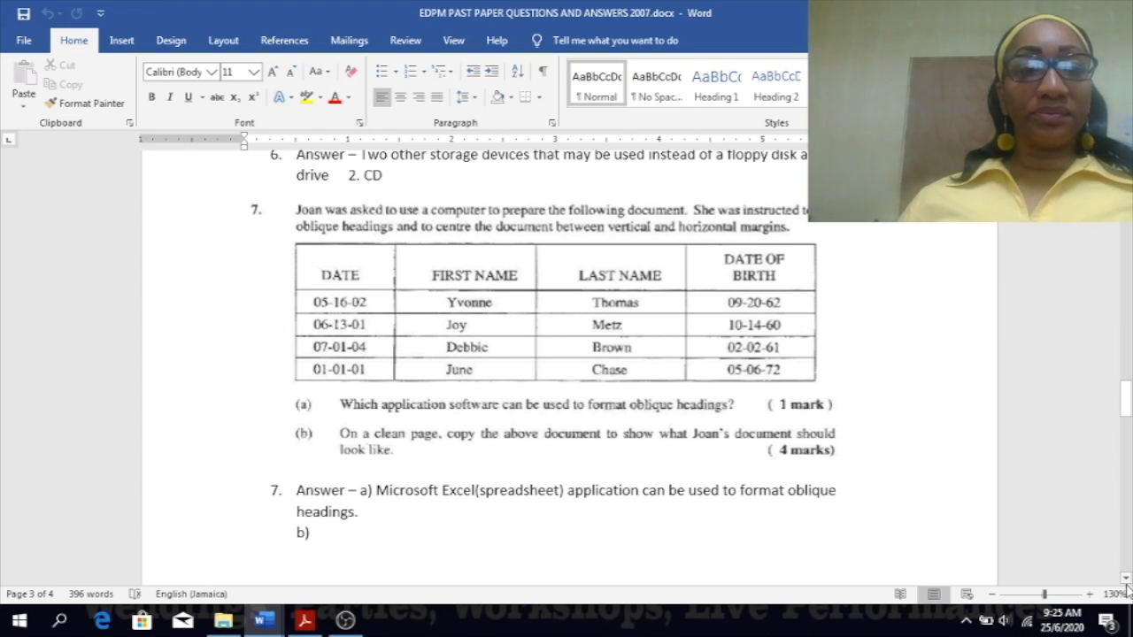
{"action": "scroll", "scroll_direction": "down", "scroll_amount": 3}
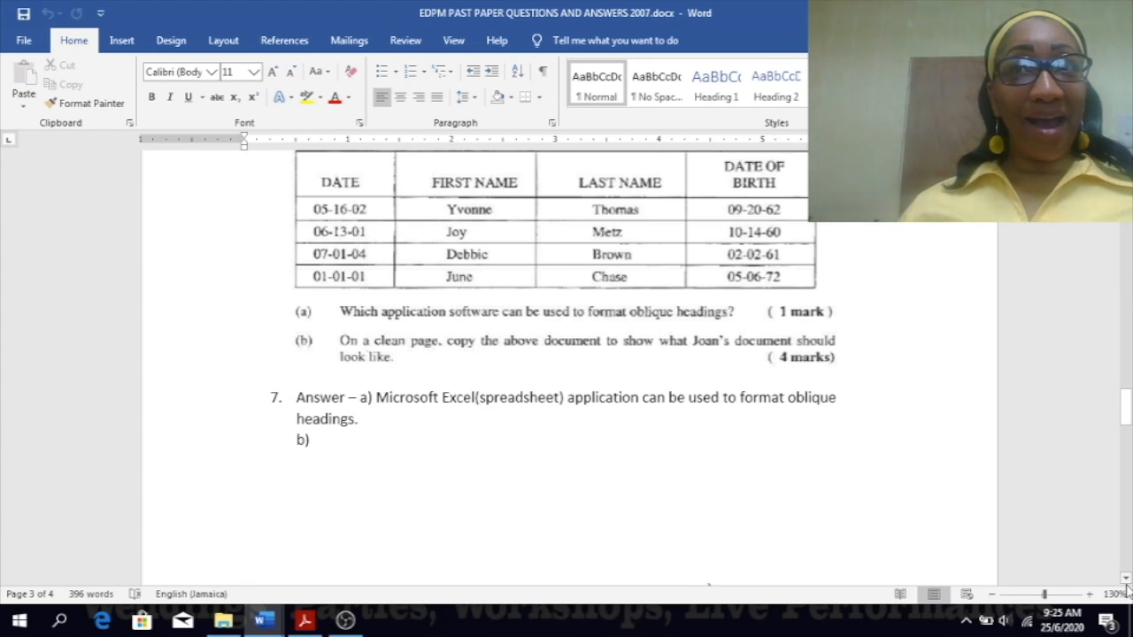
{"action": "scroll", "scroll_direction": "down", "scroll_amount": 3}
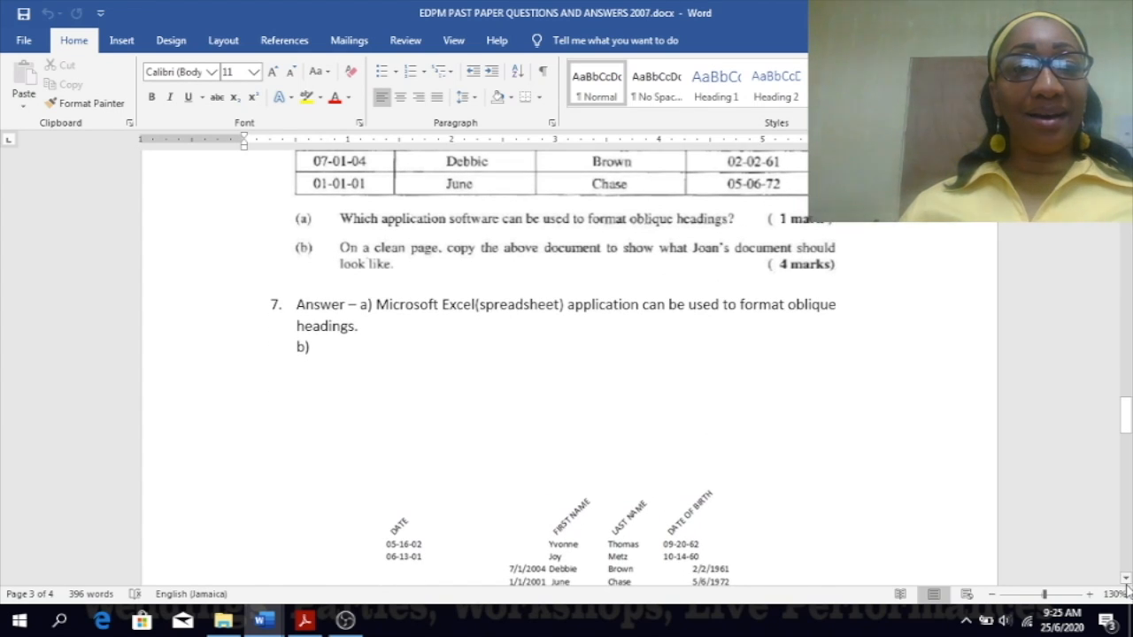
{"action": "scroll", "scroll_direction": "down", "scroll_amount": 3}
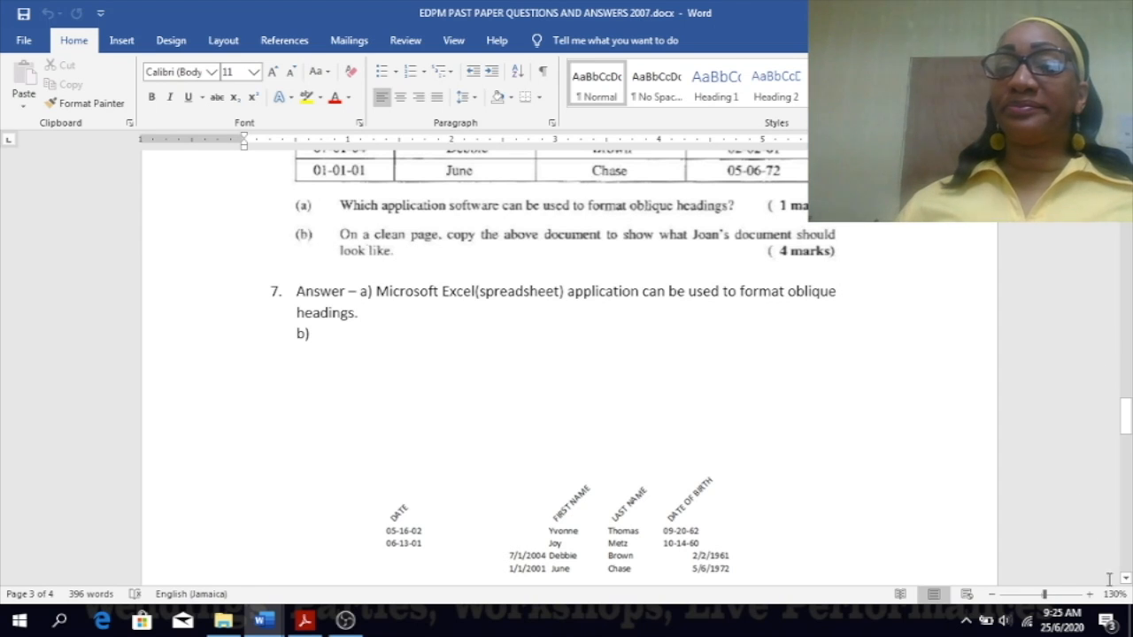
{"action": "scroll", "scroll_direction": "down", "scroll_amount": 3}
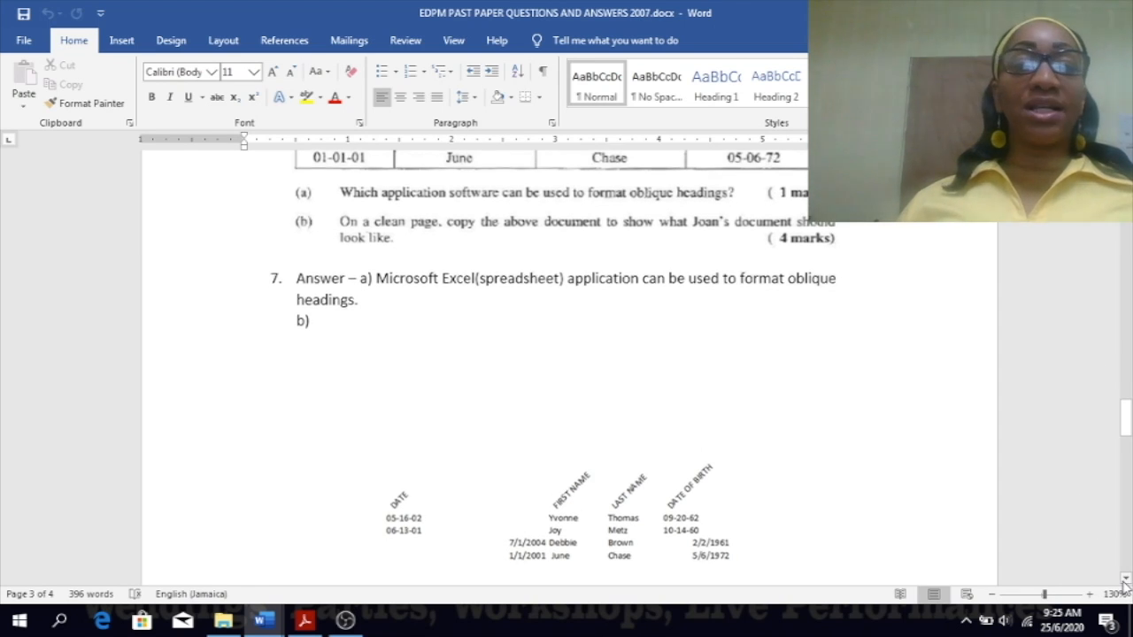
{"action": "scroll", "scroll_direction": "down", "scroll_amount": 3}
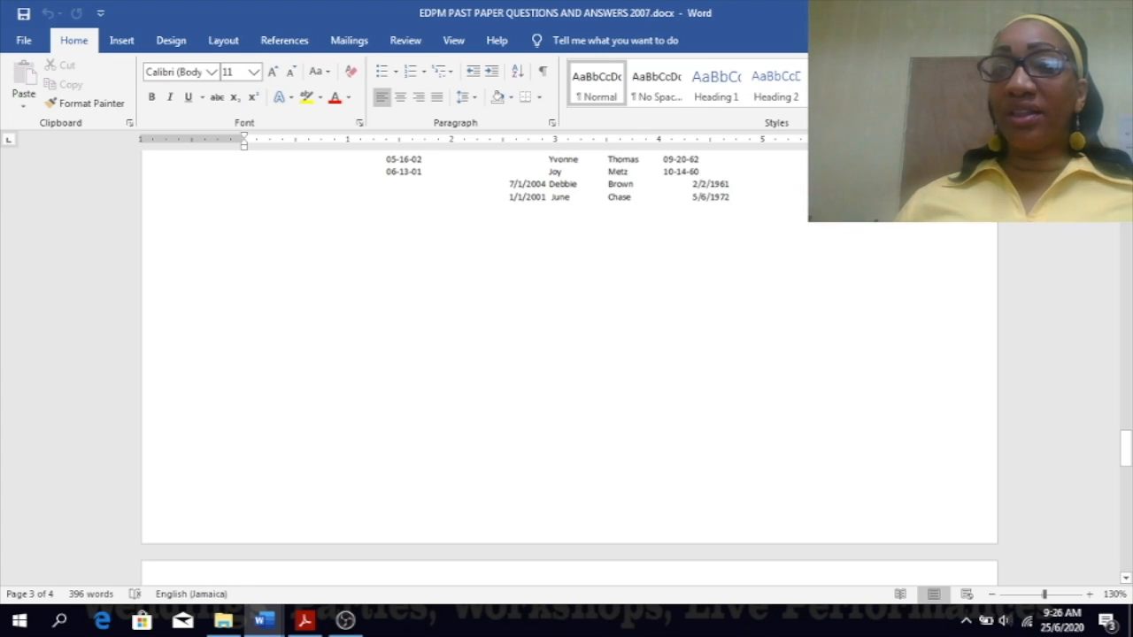
{"action": "scroll", "scroll_direction": "down", "scroll_amount": 3}
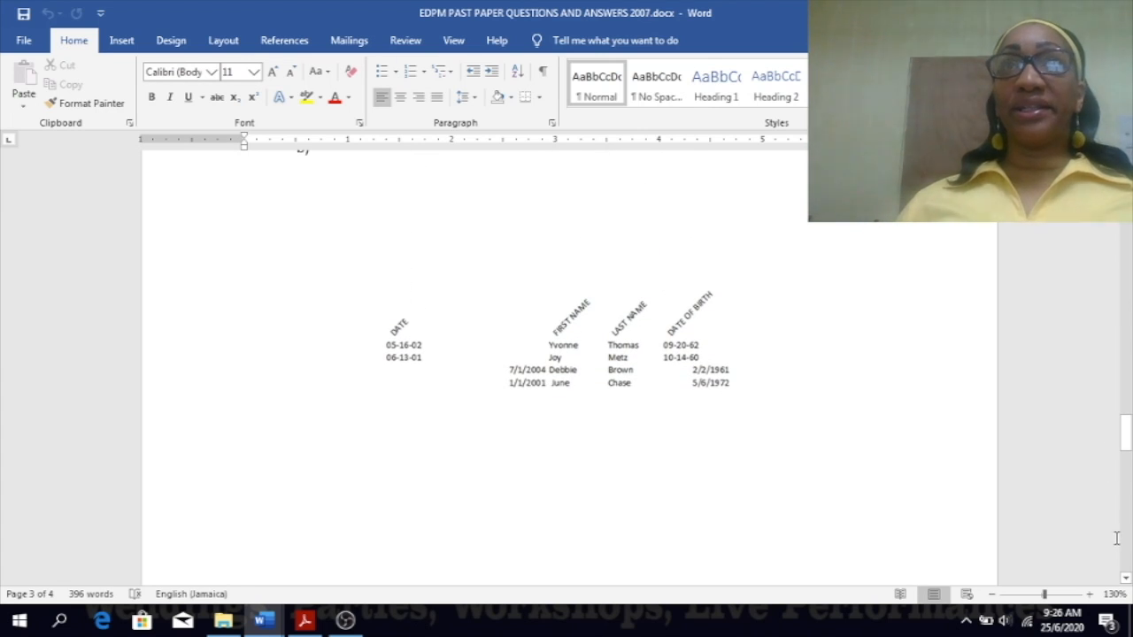
{"action": "left_click", "coordinate": [1091, 595]}
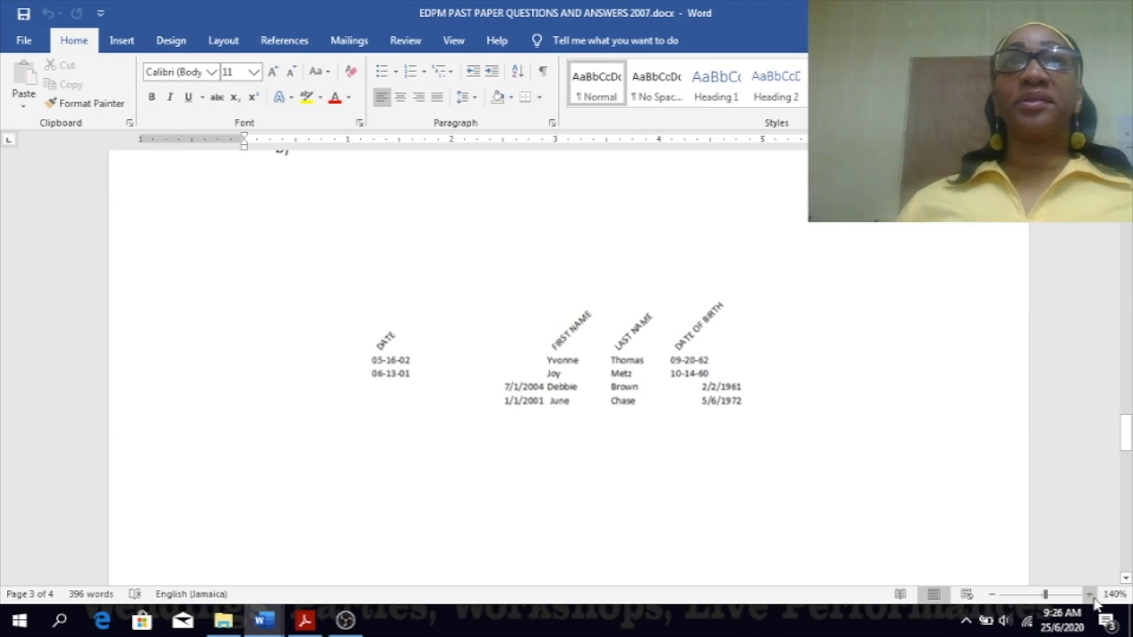
{"action": "left_click", "coordinate": [1090, 595]}
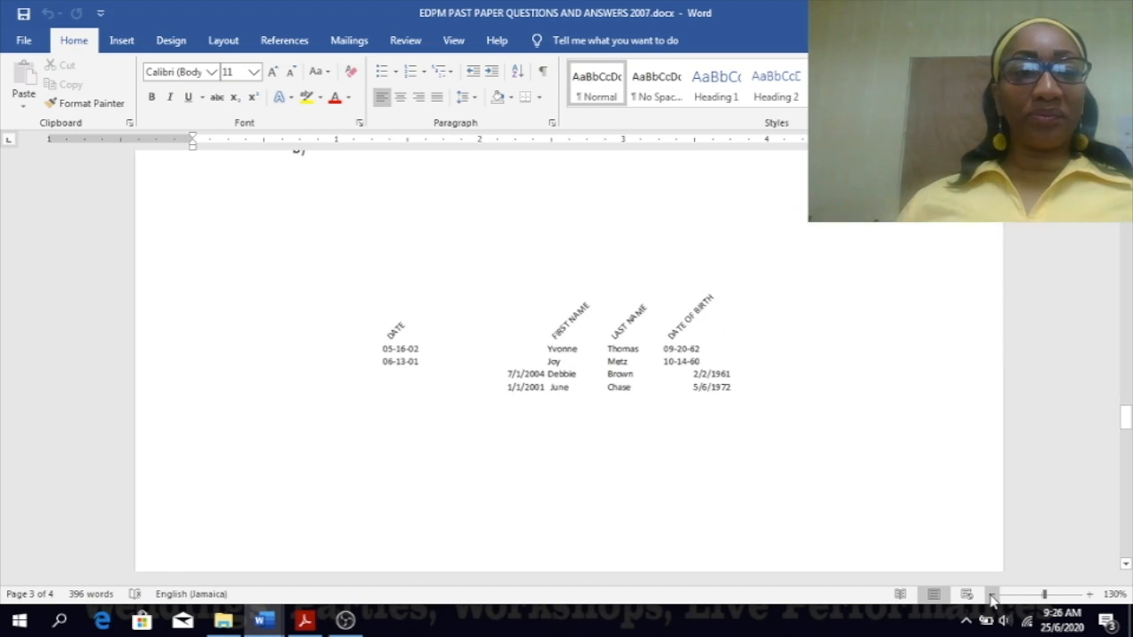
{"action": "left_click", "coordinate": [992, 595]}
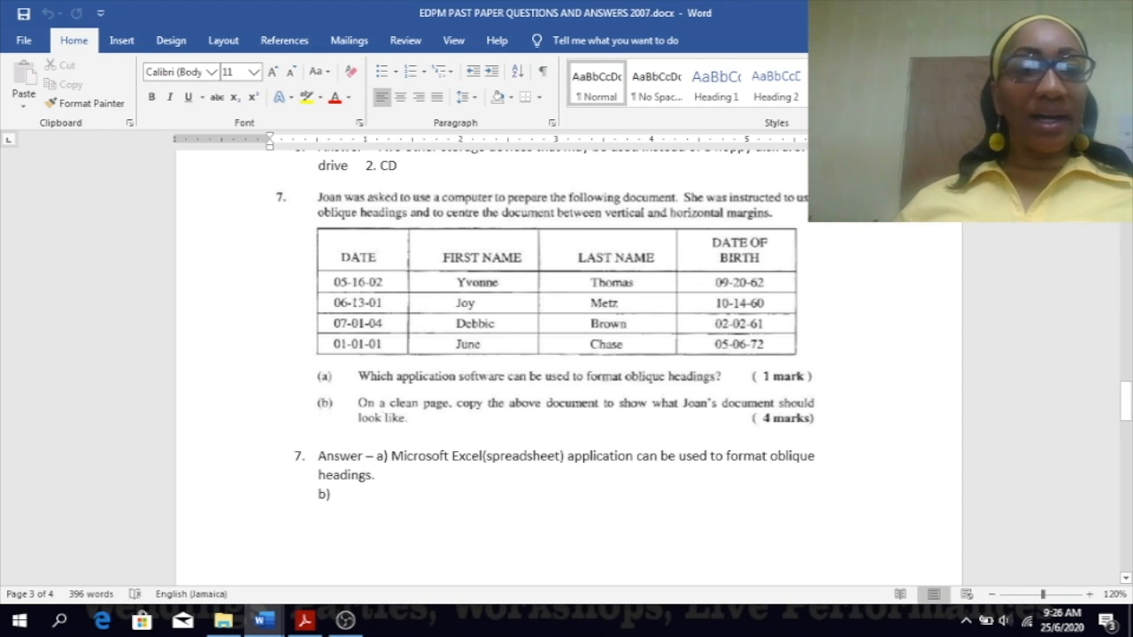
{"action": "mouse_move", "coordinate": [1080, 294]}
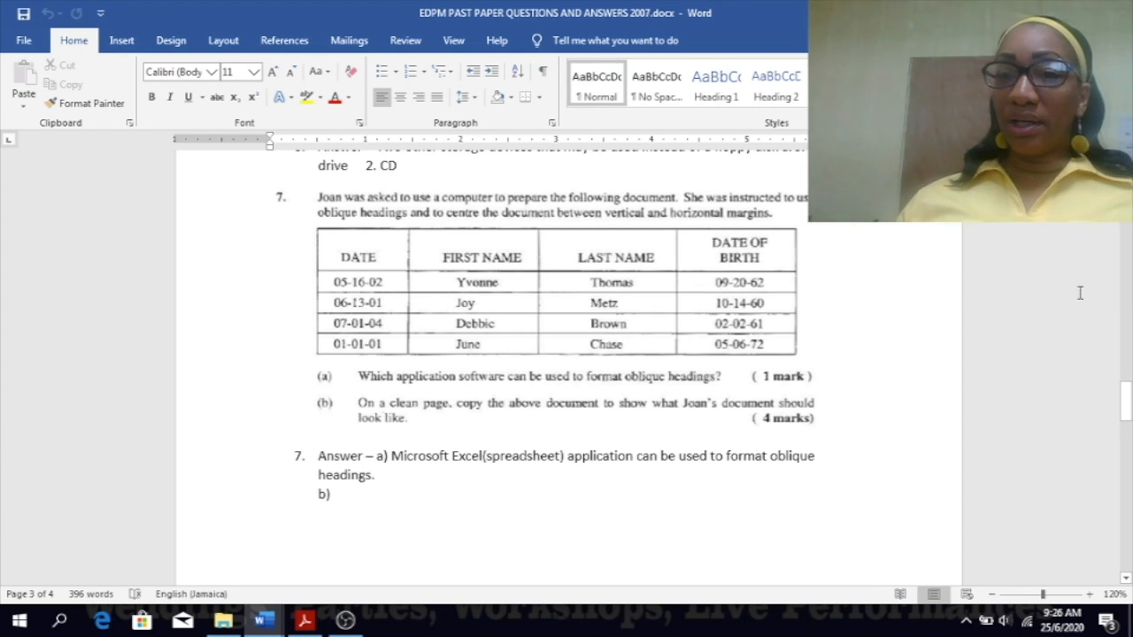
Scroll past question 7 to question 8's Expressive Arts extract and zoom in on its spelling-correction answer.
{"action": "scroll", "scroll_direction": "down", "scroll_amount": 3}
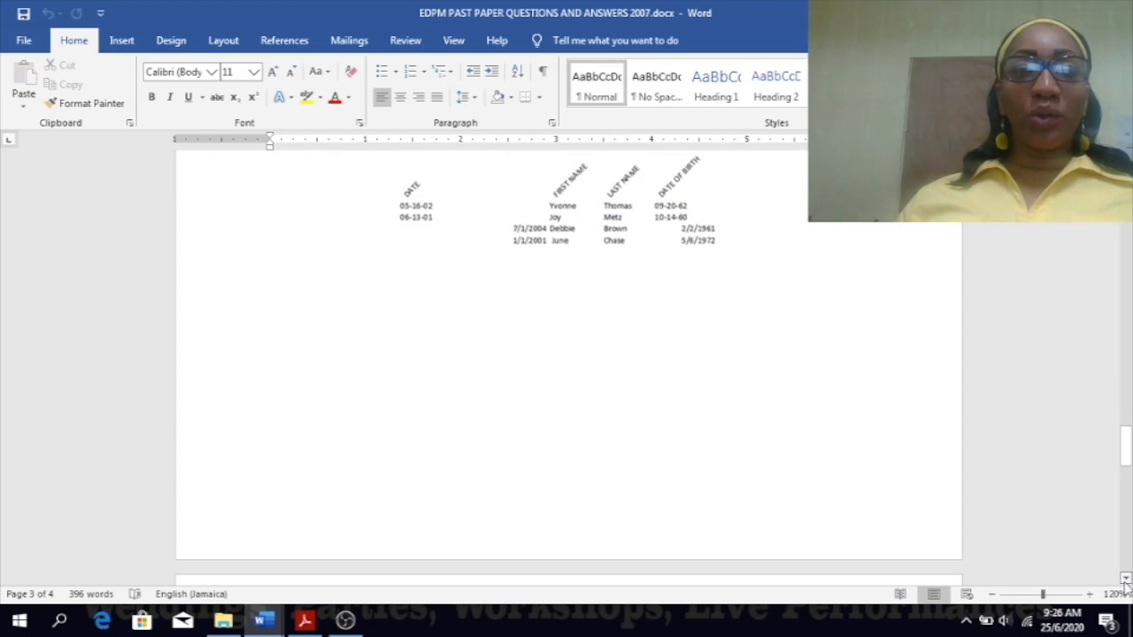
{"action": "scroll", "scroll_direction": "down", "scroll_amount": 3}
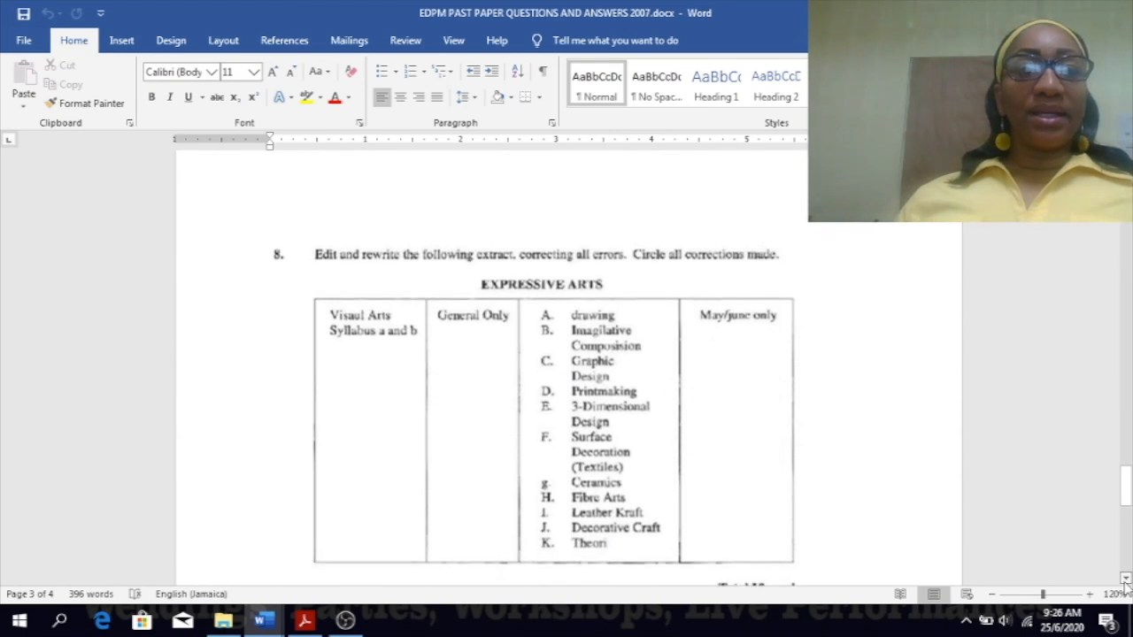
{"action": "scroll", "scroll_direction": "down", "scroll_amount": 3}
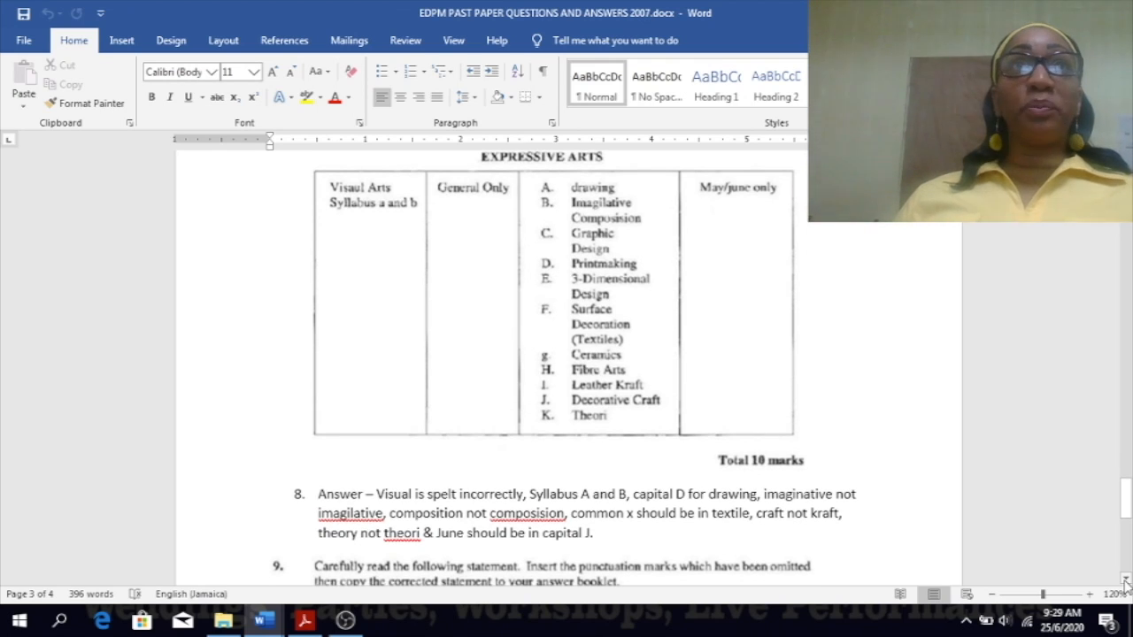
{"action": "left_click", "coordinate": [1094, 594]}
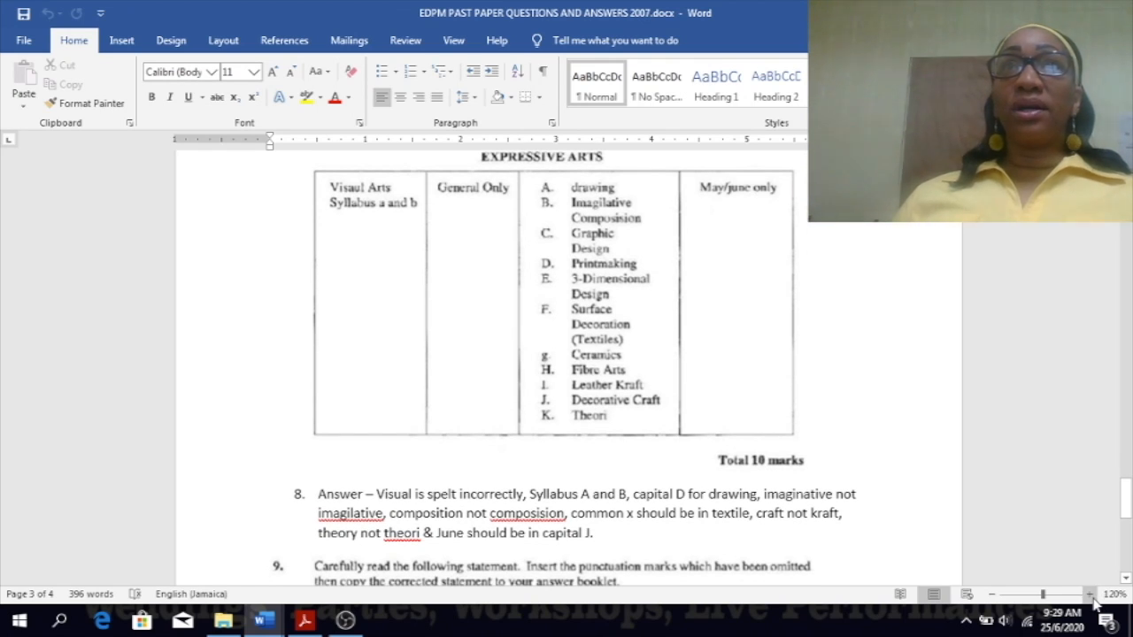
{"action": "left_click", "coordinate": [1094, 595]}
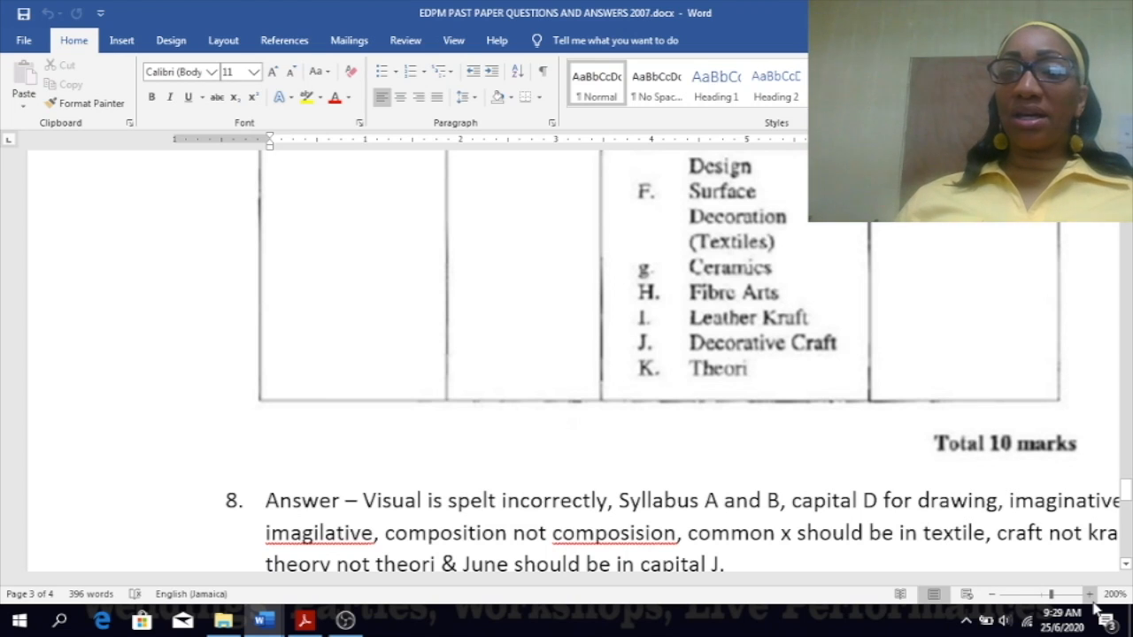
{"action": "mouse_move", "coordinate": [992, 595]}
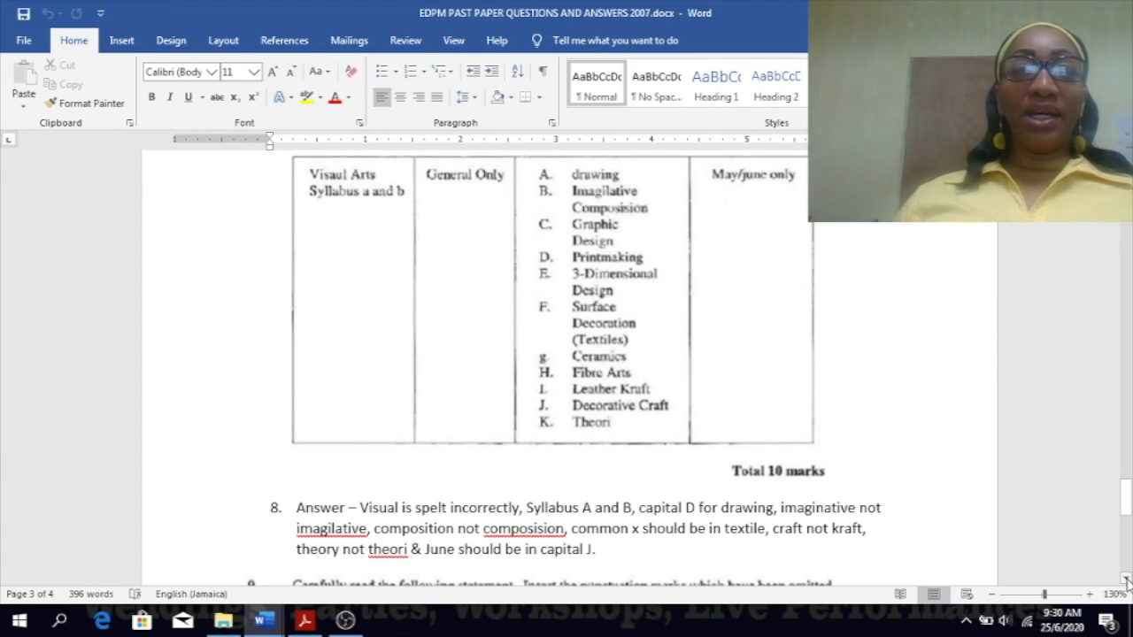
{"action": "scroll", "scroll_direction": "down", "scroll_amount": 3}
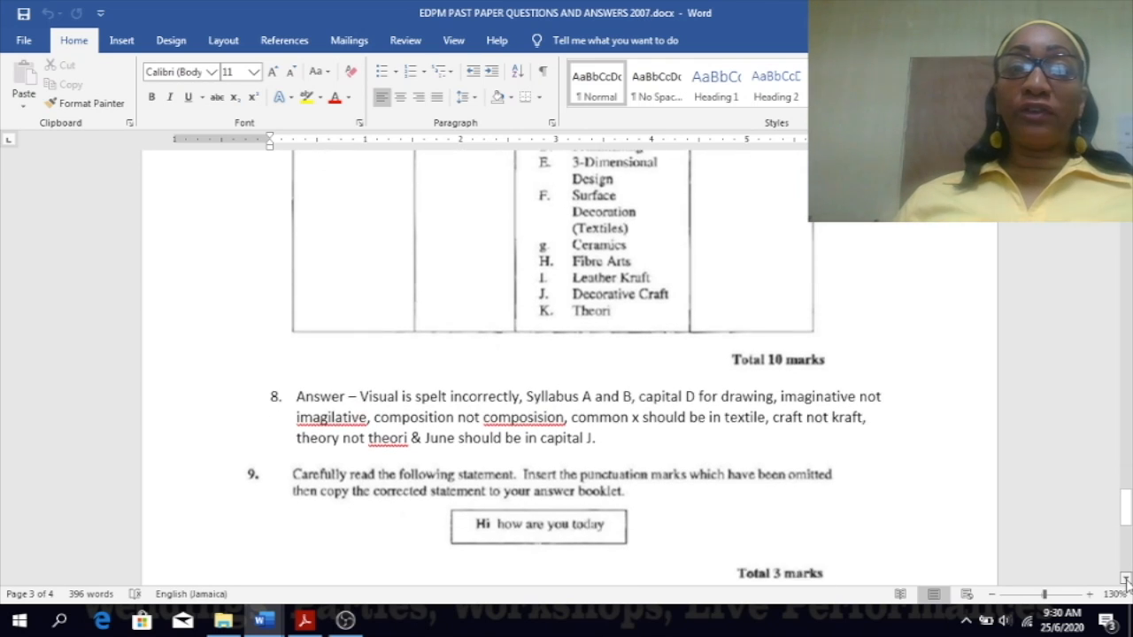
{"action": "scroll", "scroll_direction": "down", "scroll_amount": 3}
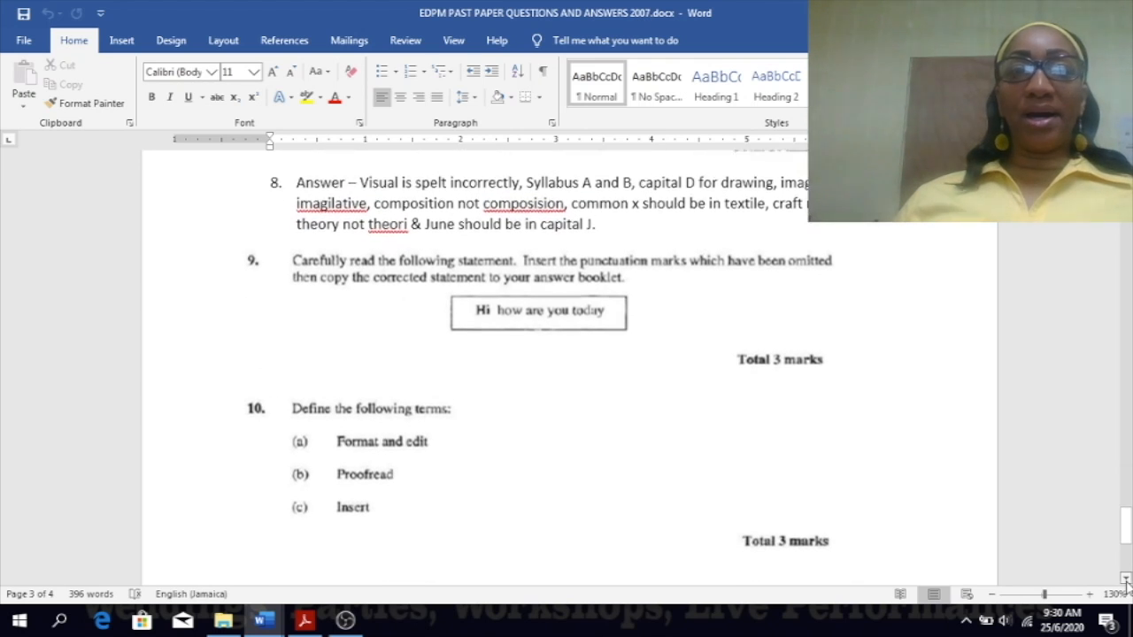
{"action": "scroll", "scroll_direction": "down", "scroll_amount": 3}
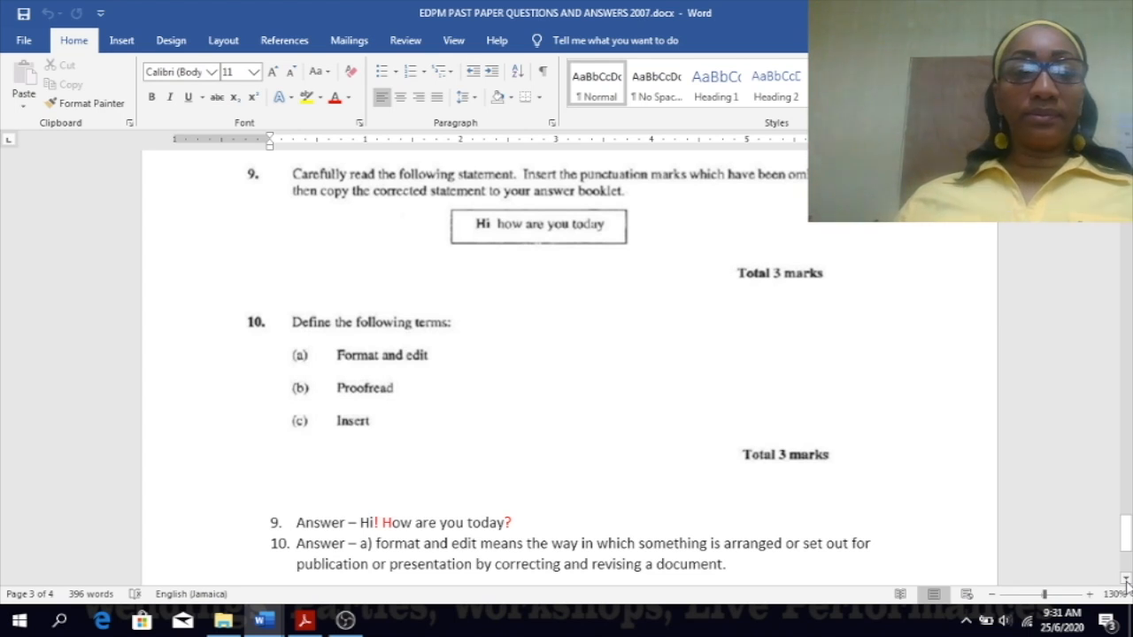
{"action": "scroll", "scroll_direction": "down", "scroll_amount": 3}
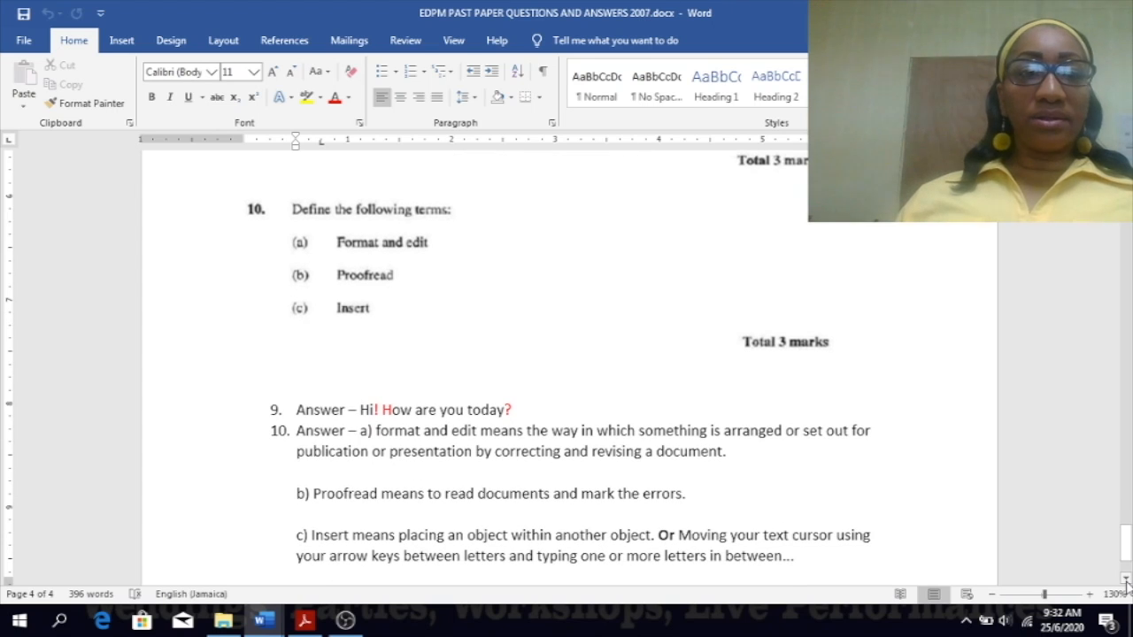
{"action": "scroll", "scroll_direction": "down", "scroll_amount": 3}
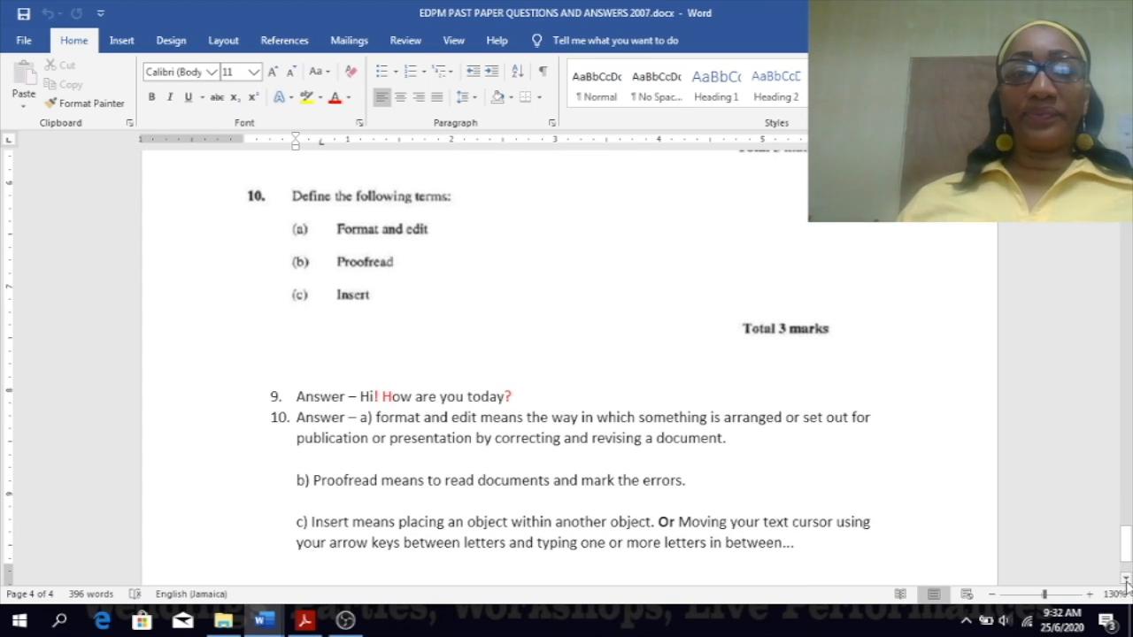